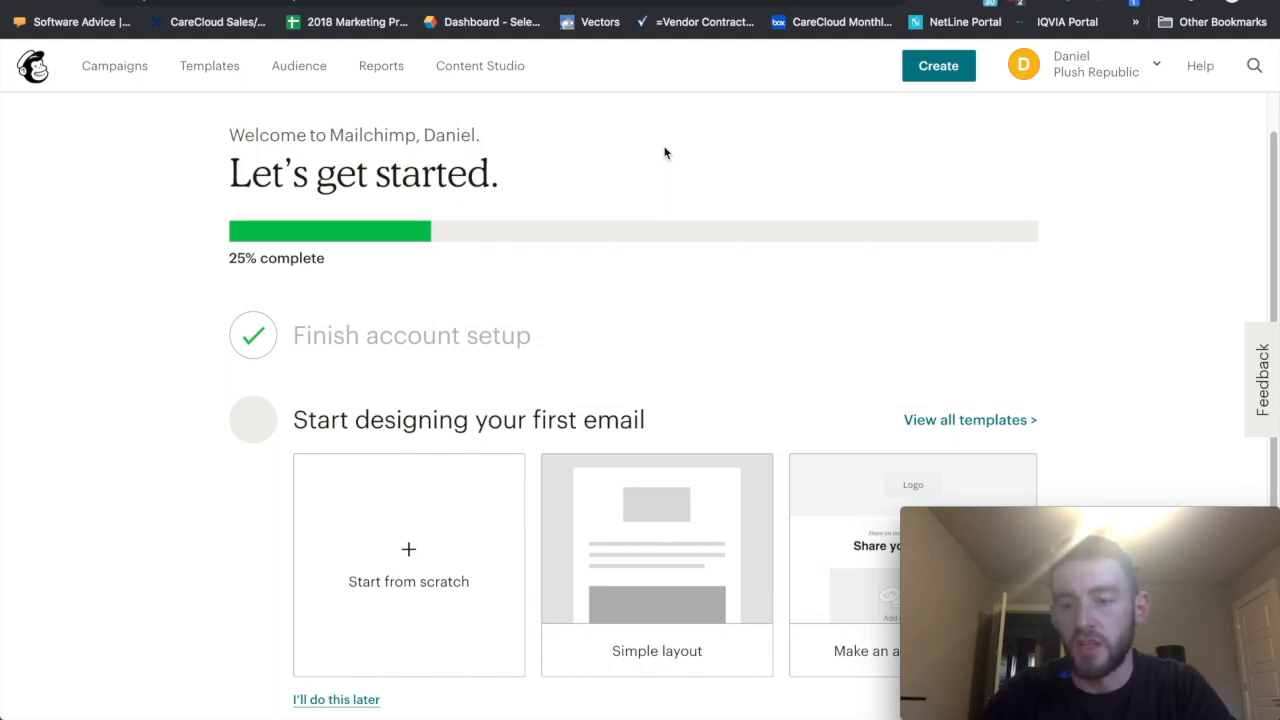
mouse_move(764, 152)
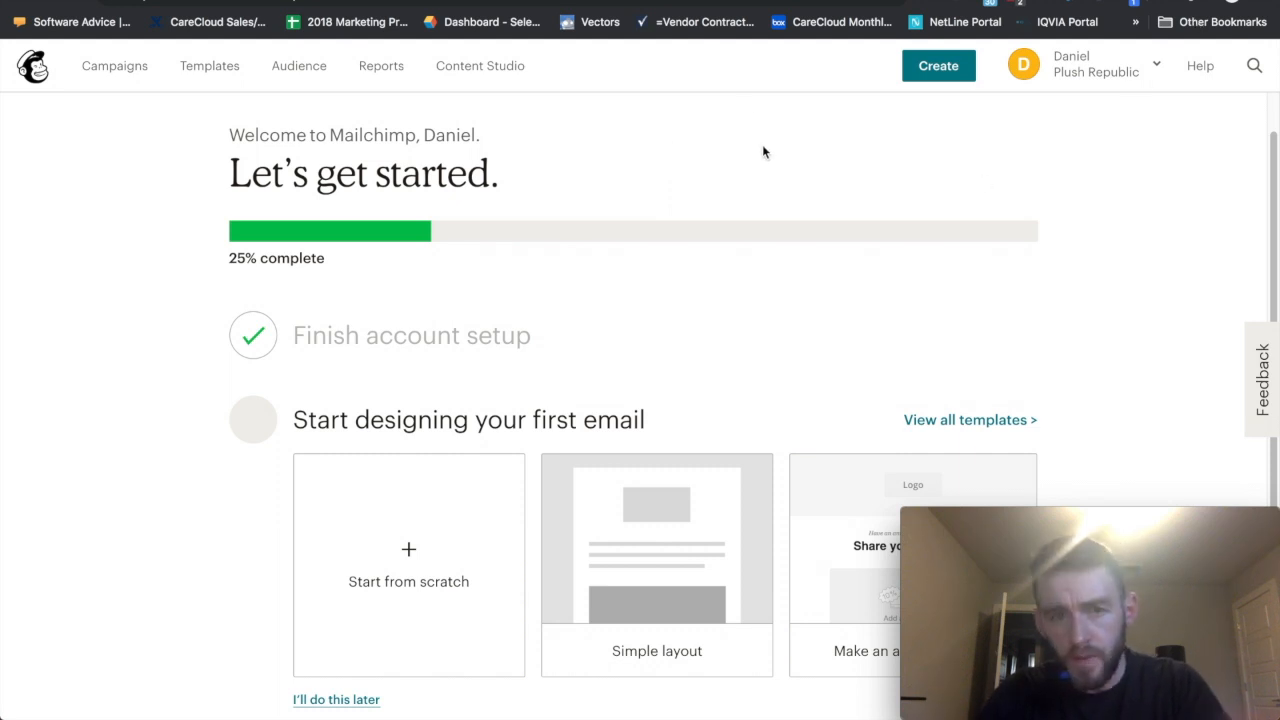
mouse_move(1156, 68)
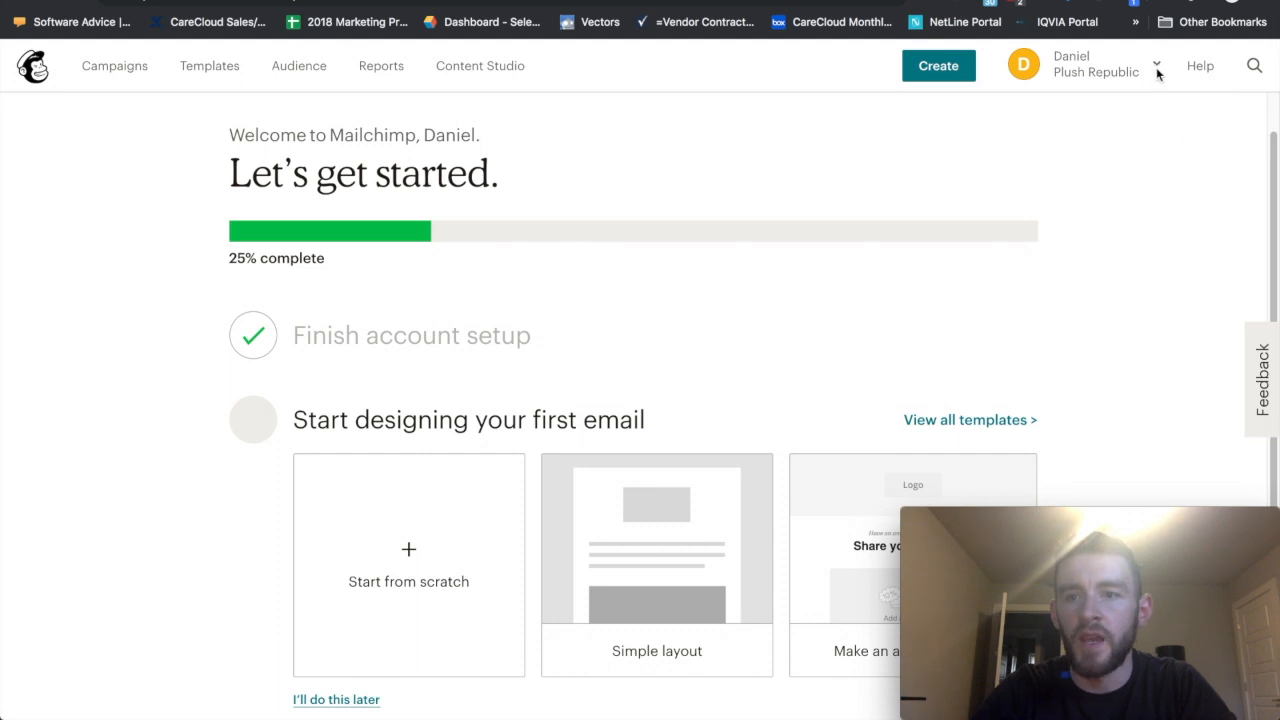
Step: Open the Plush Republic account overview from the account name dropdown
left_click(1156, 68)
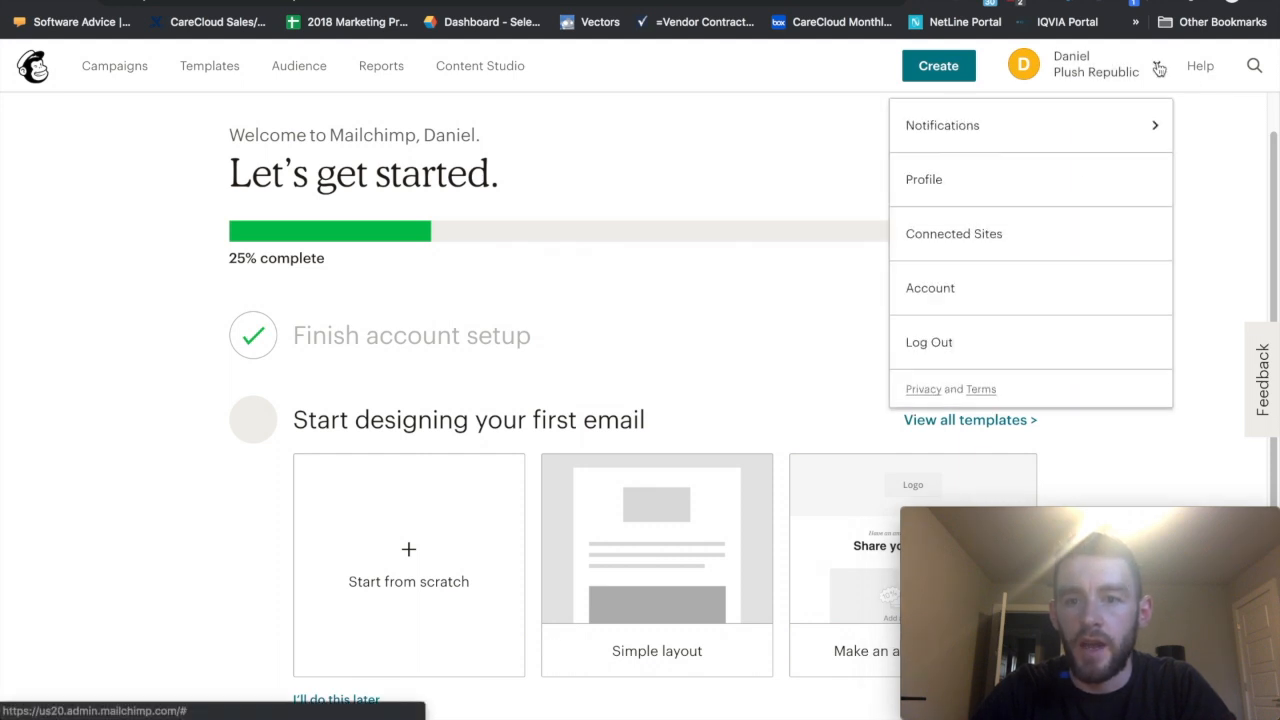
left_click(928, 288)
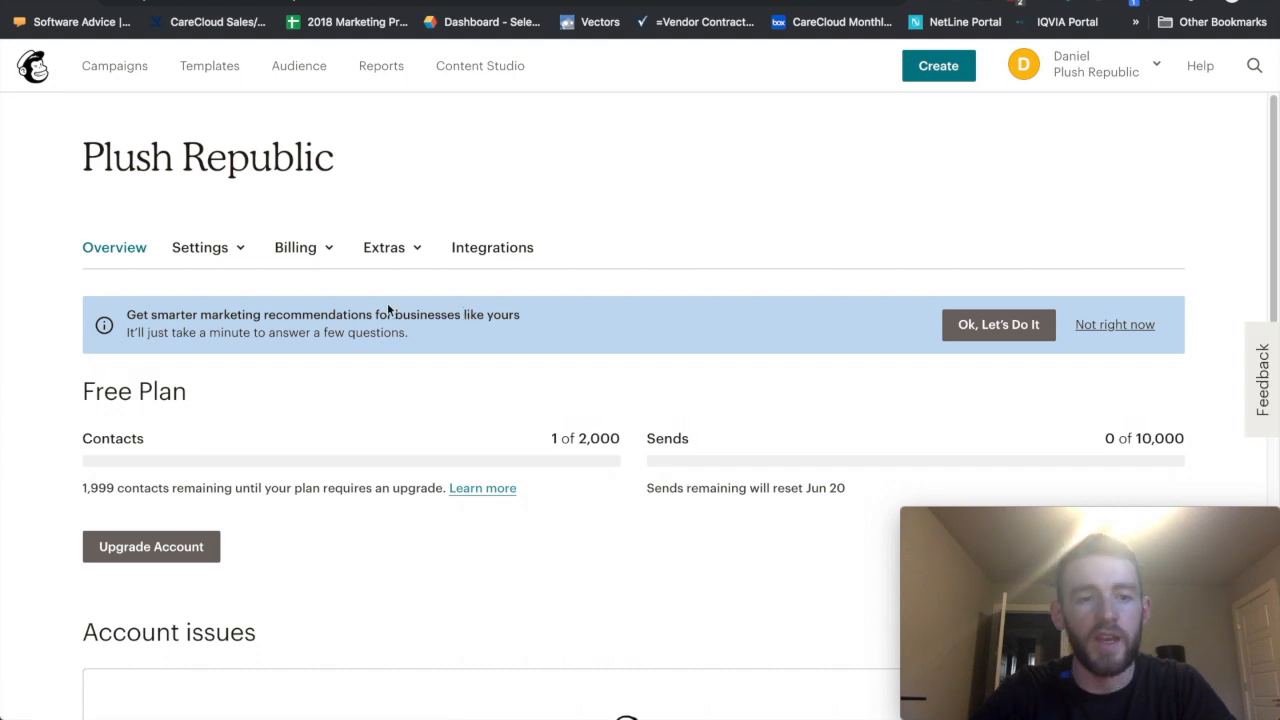
left_click(200, 248)
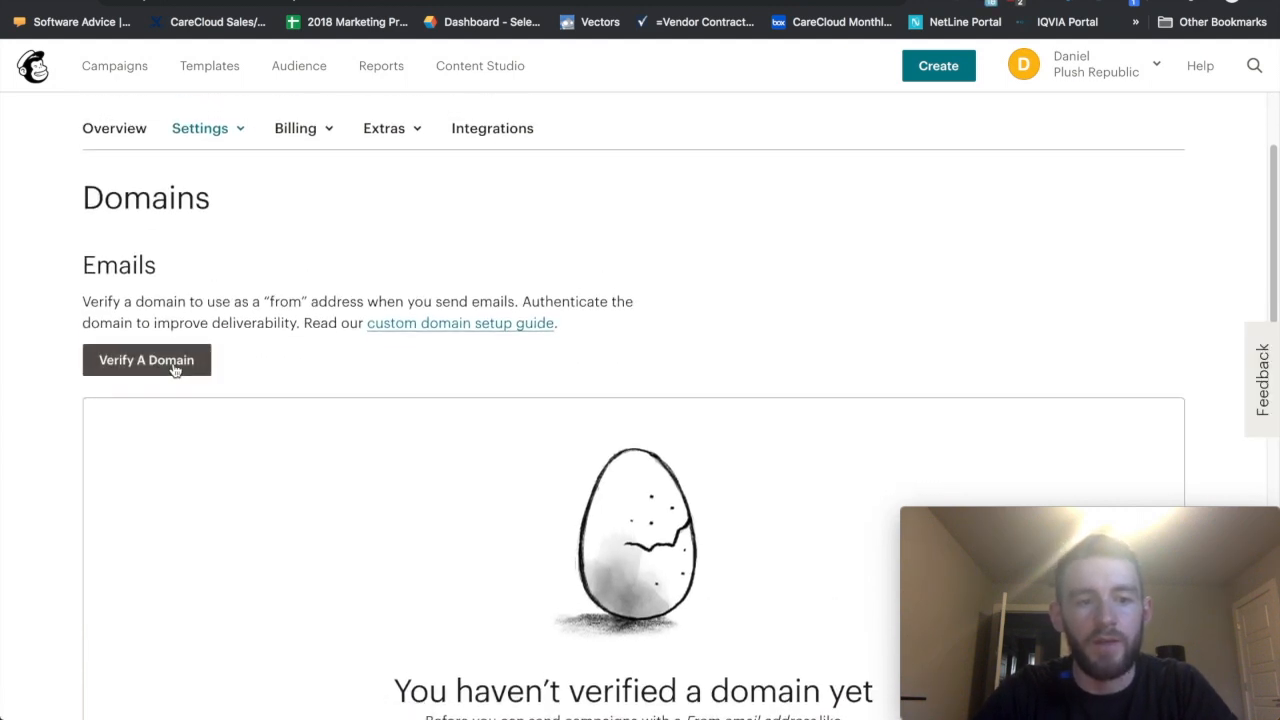
left_click(146, 360)
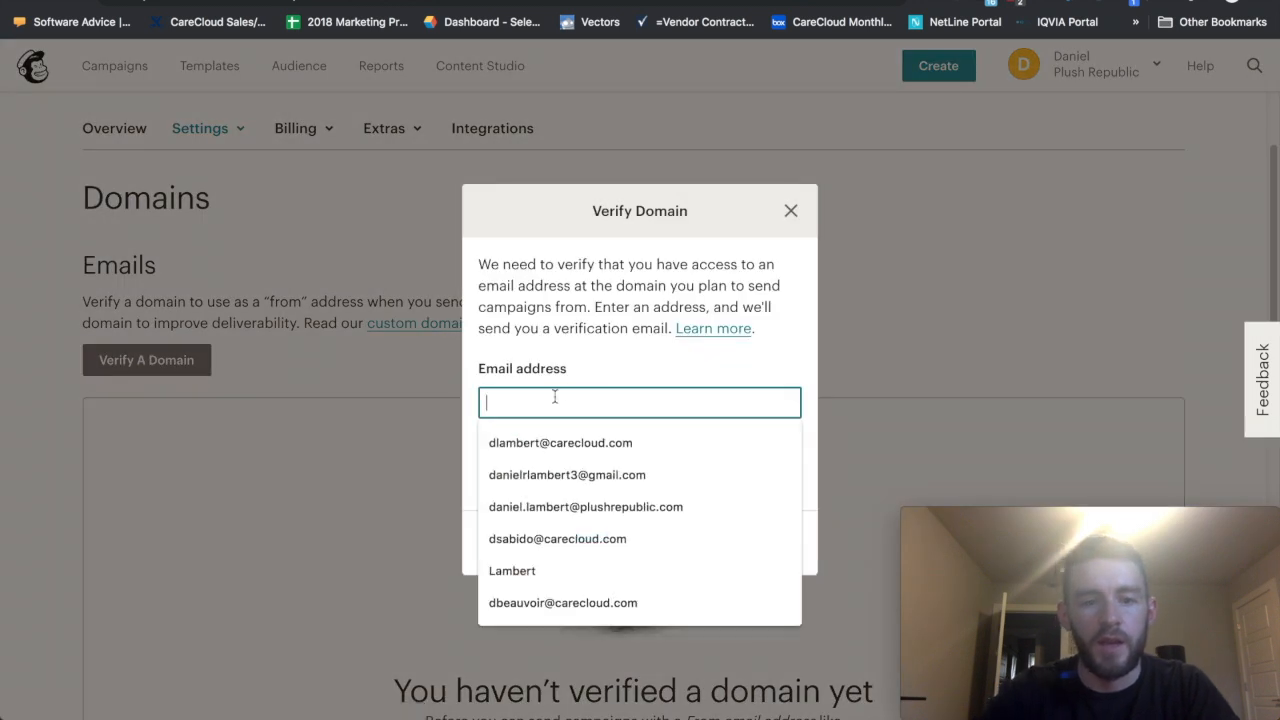
type("dan")
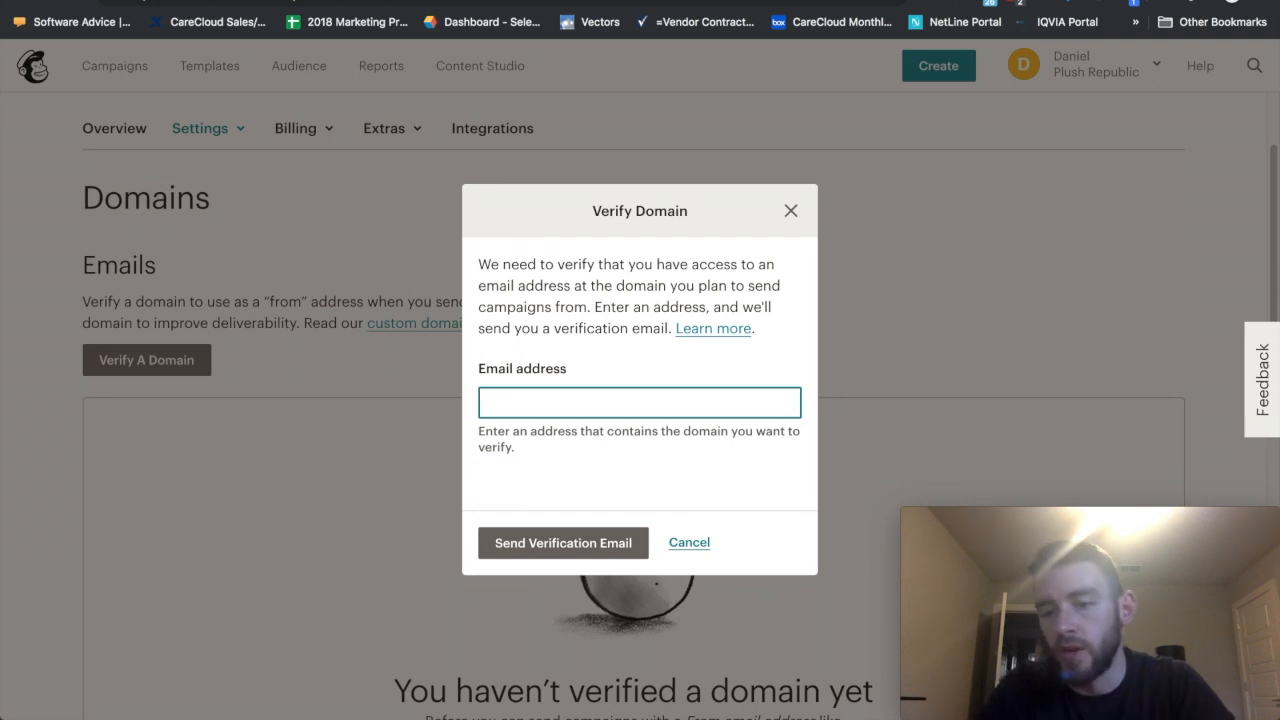
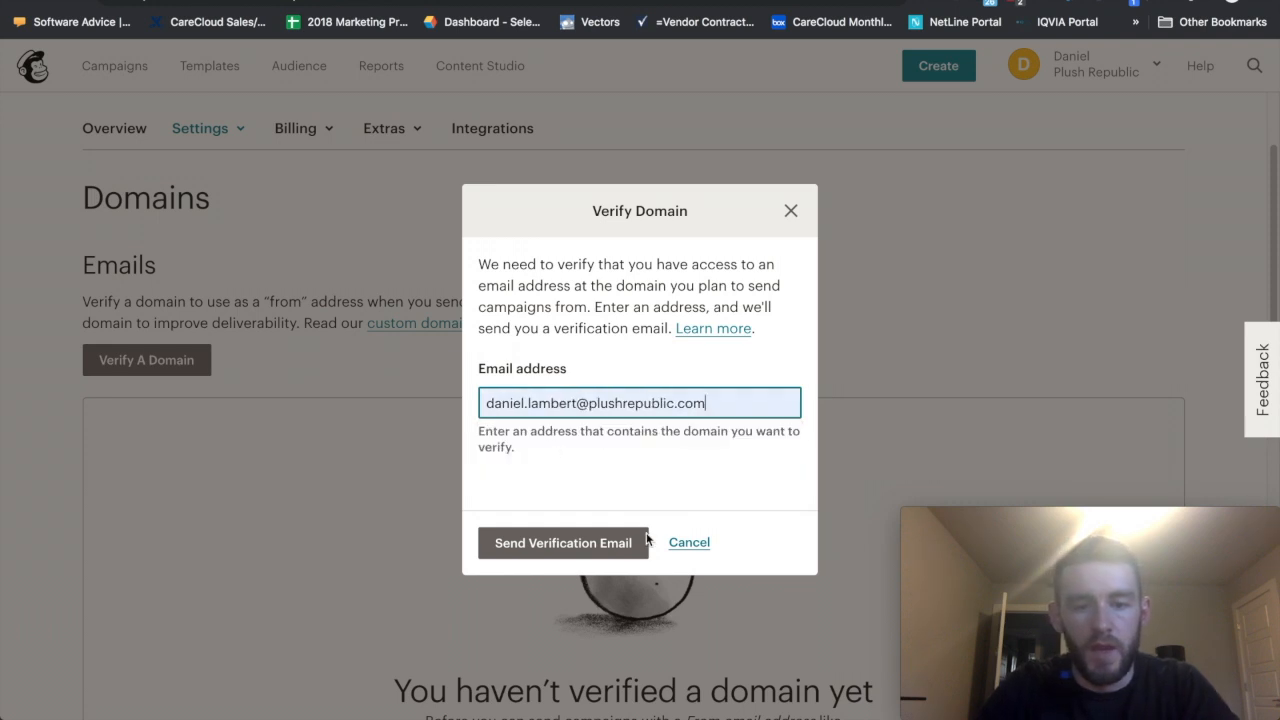
left_click(564, 544)
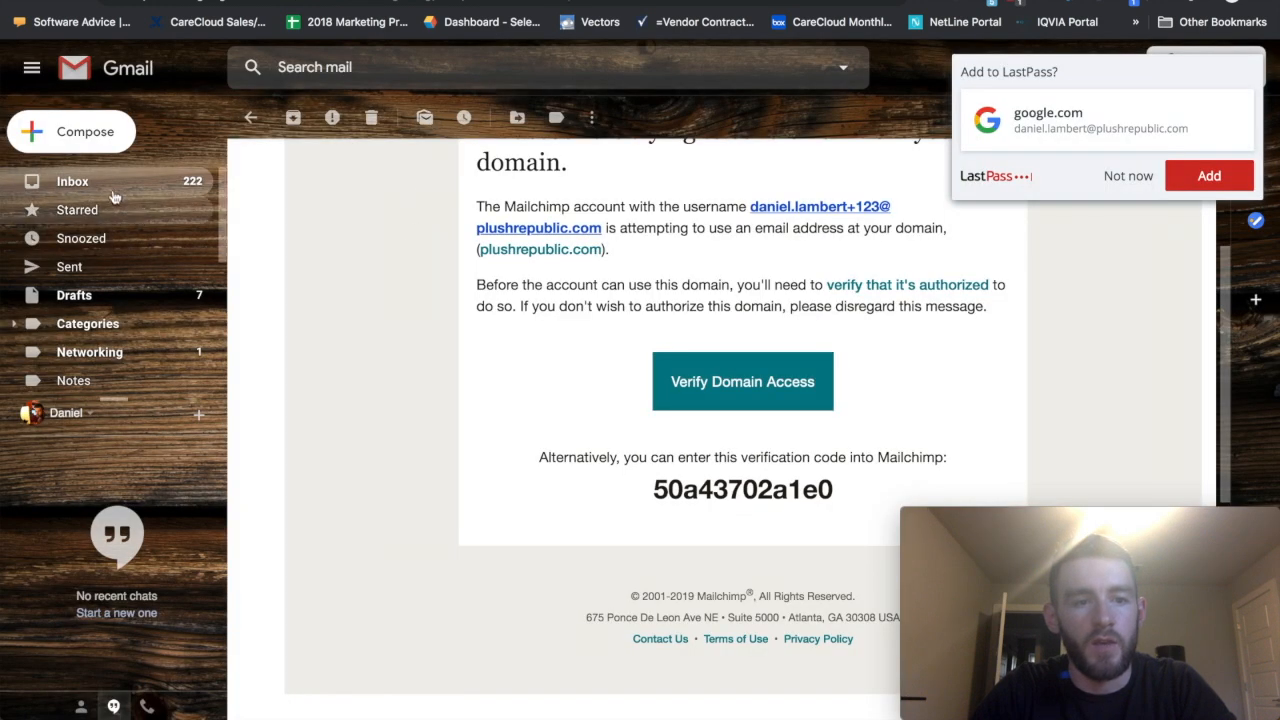
Step: In the newest Mailchimp email, approve domain access via Verify Domain Access
left_click(72, 180)
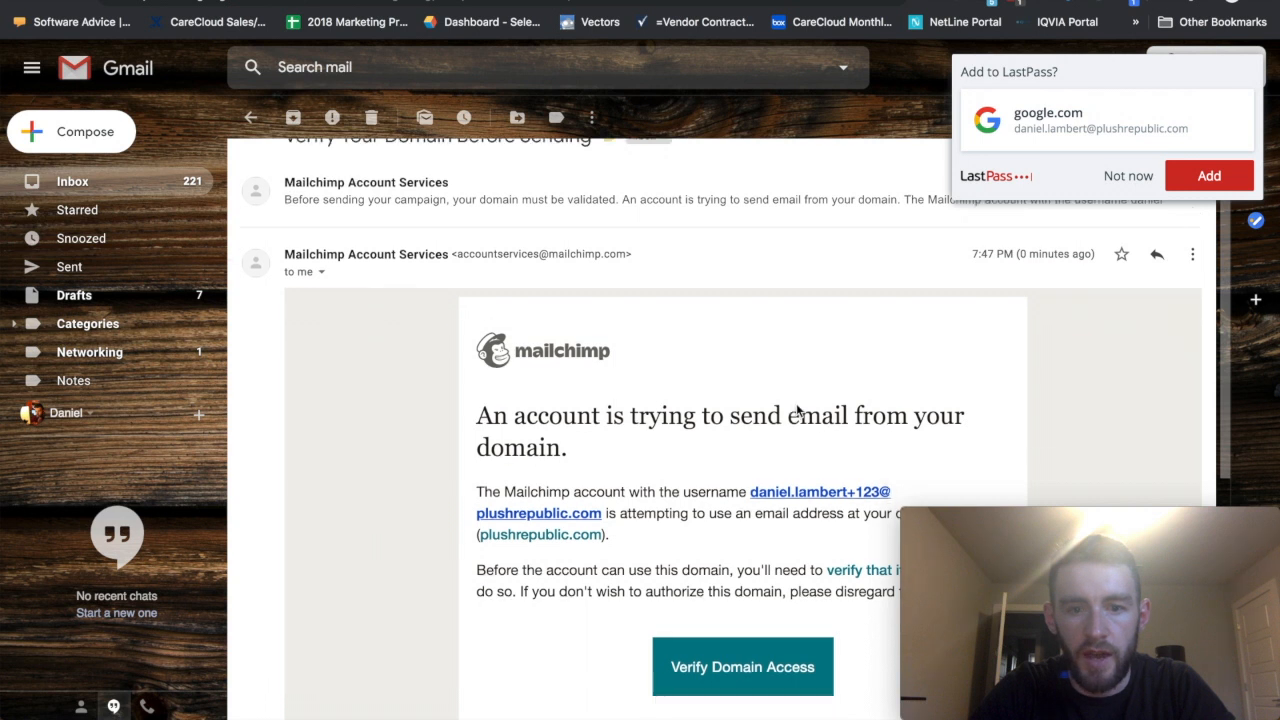
scroll("down", 3)
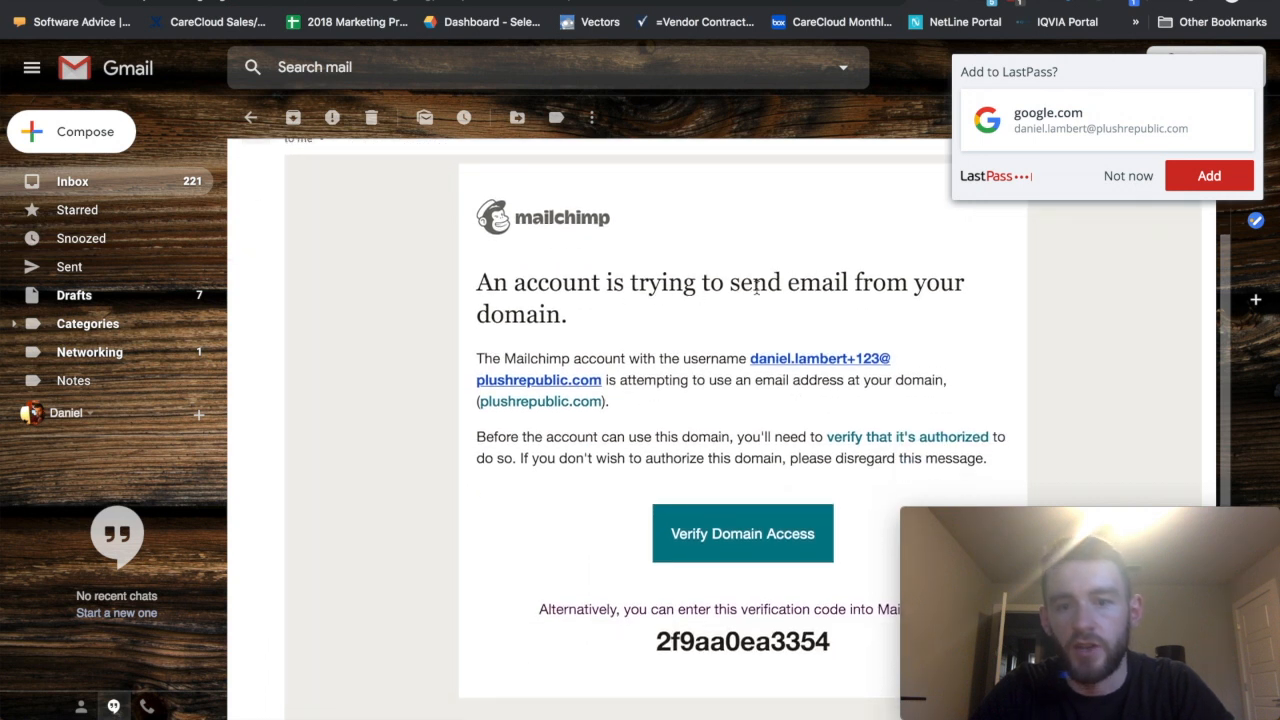
scroll("down", 3)
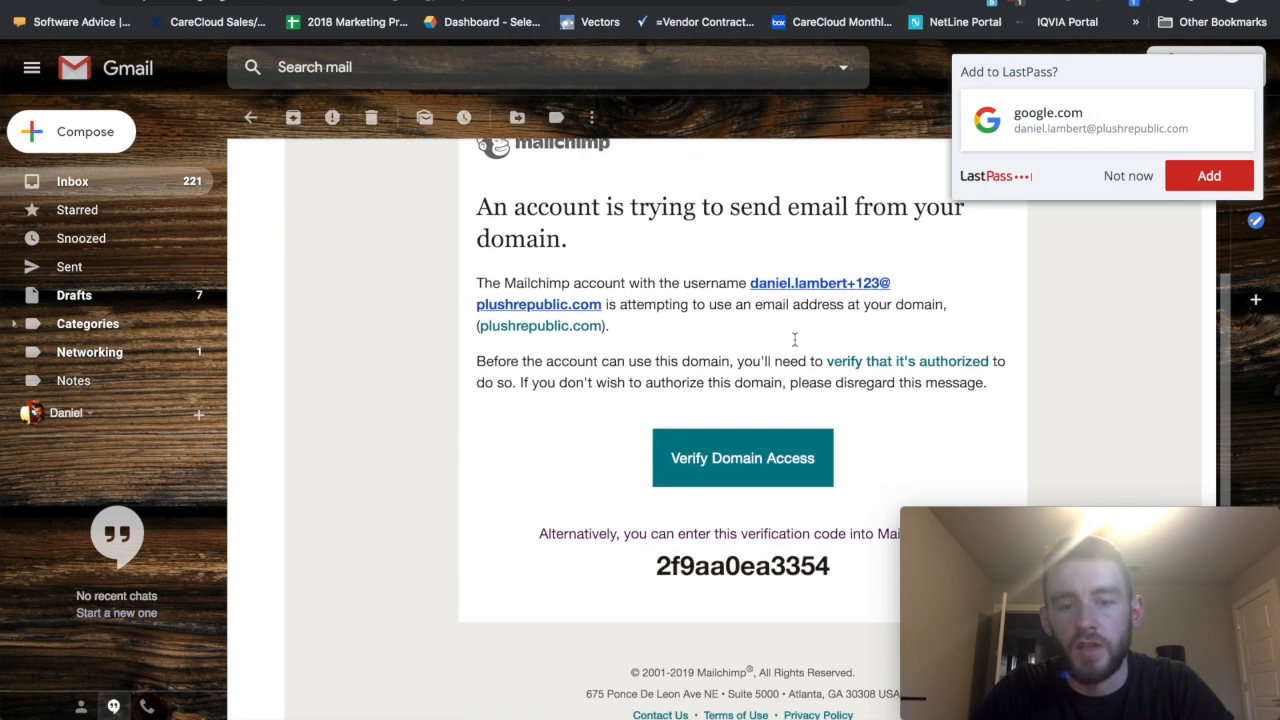
left_click(744, 458)
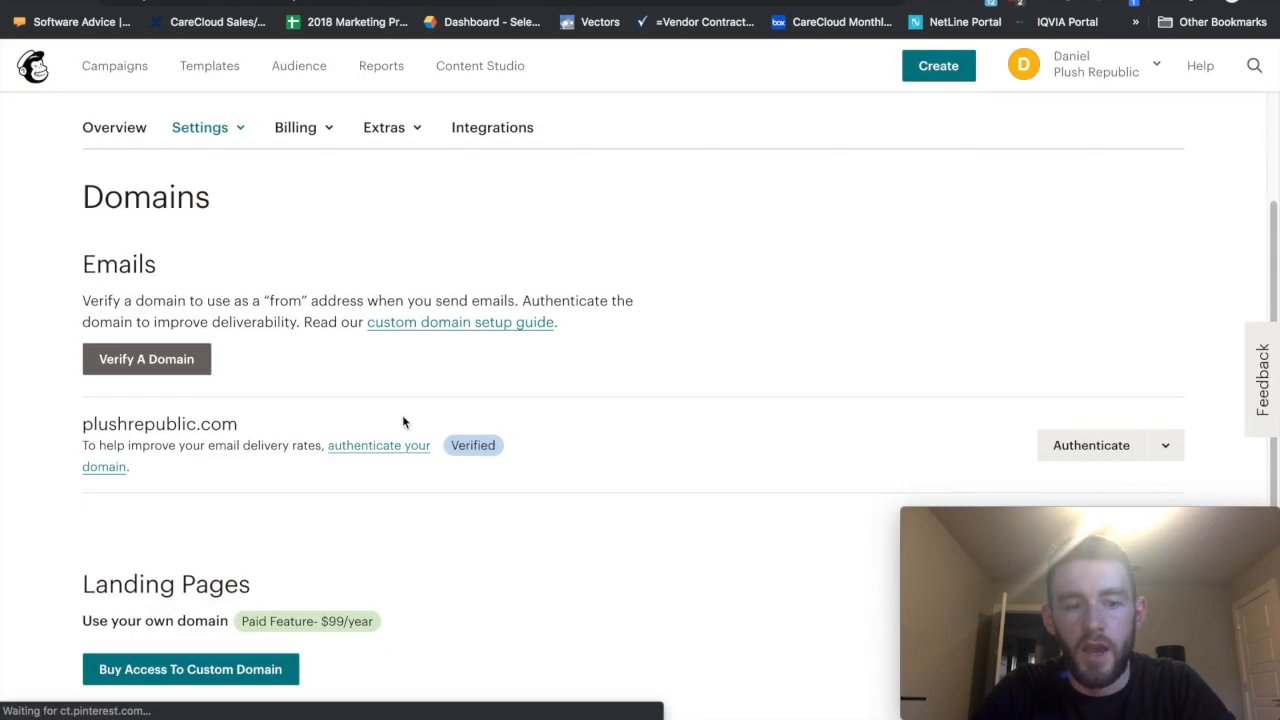
scroll("down", 3)
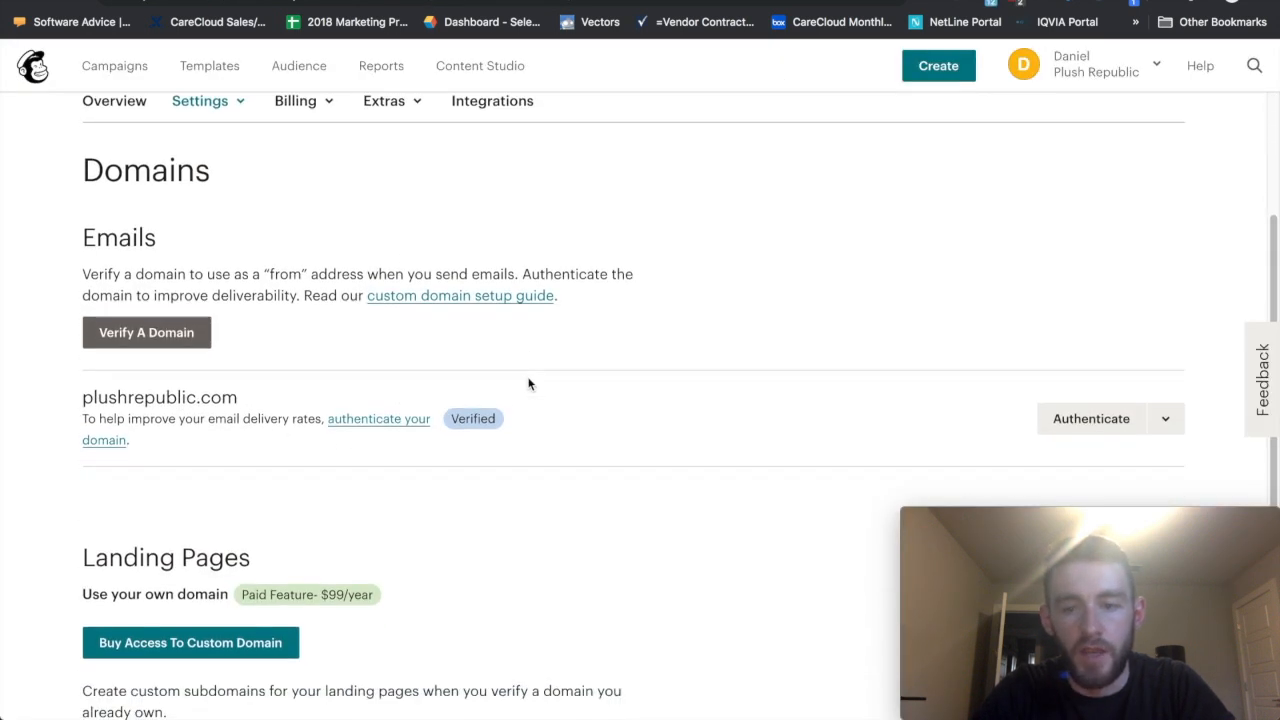
scroll("down", 3)
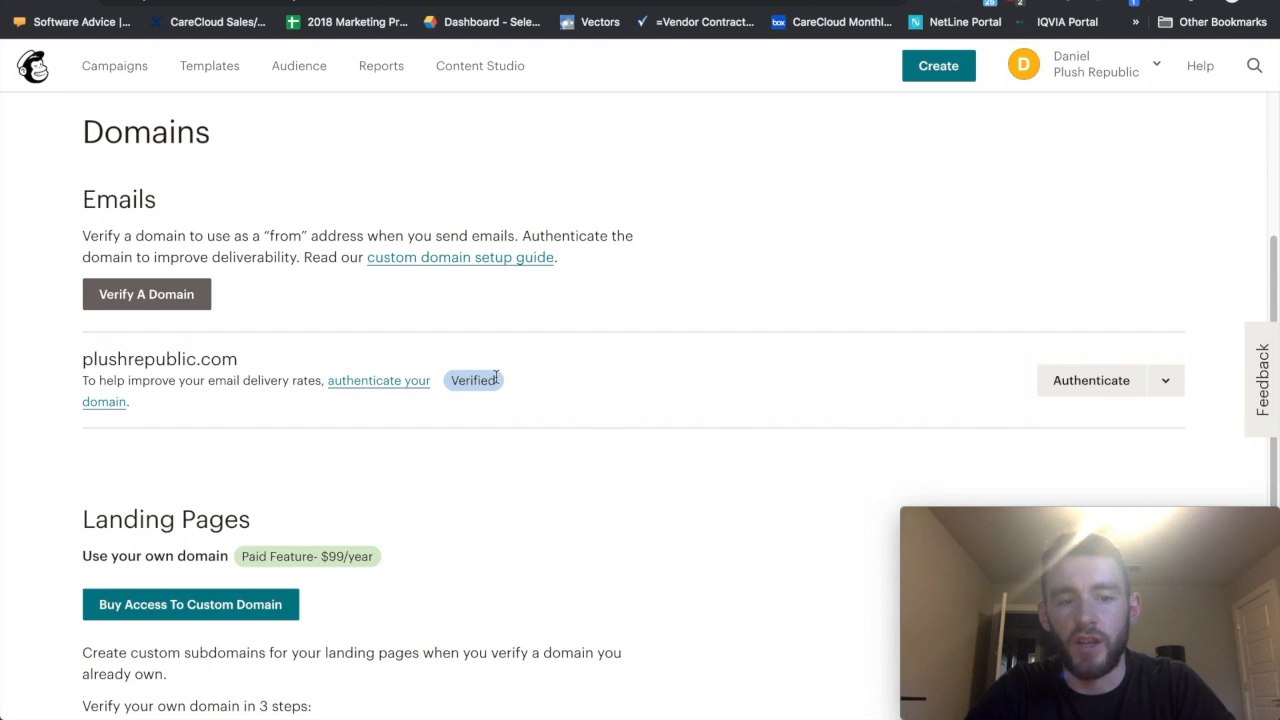
mouse_move(964, 324)
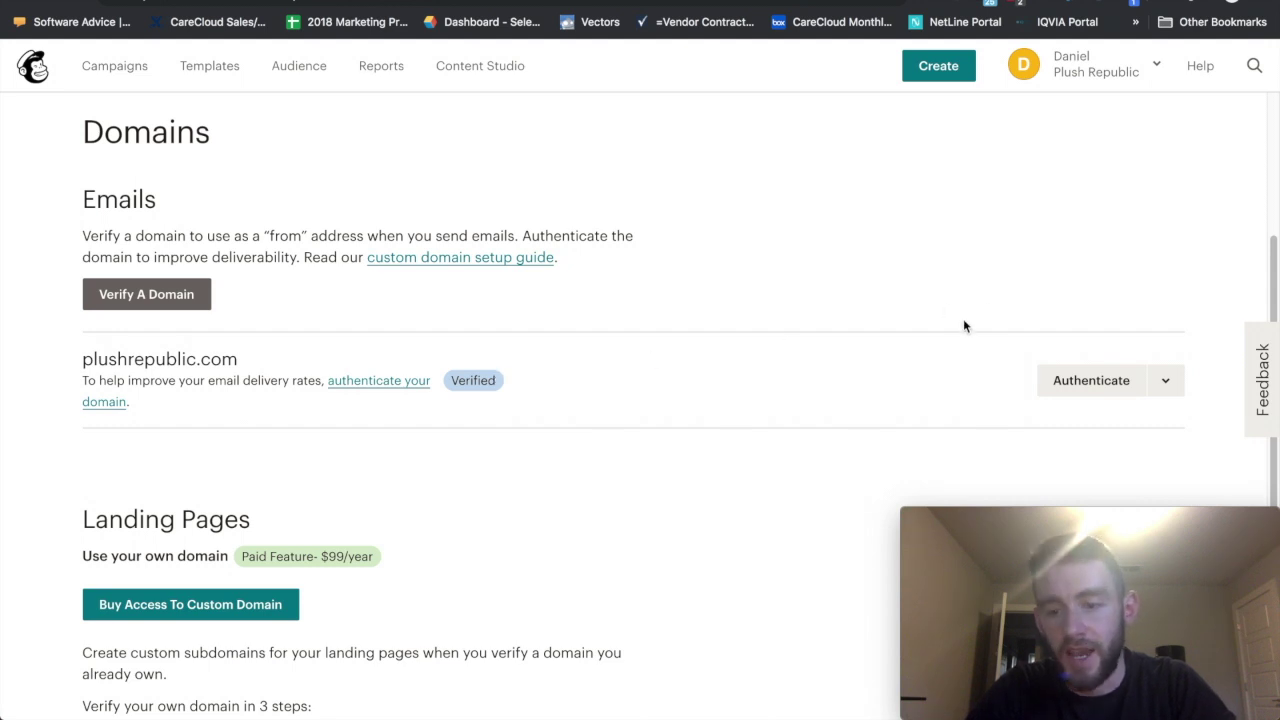
scroll("down", 3)
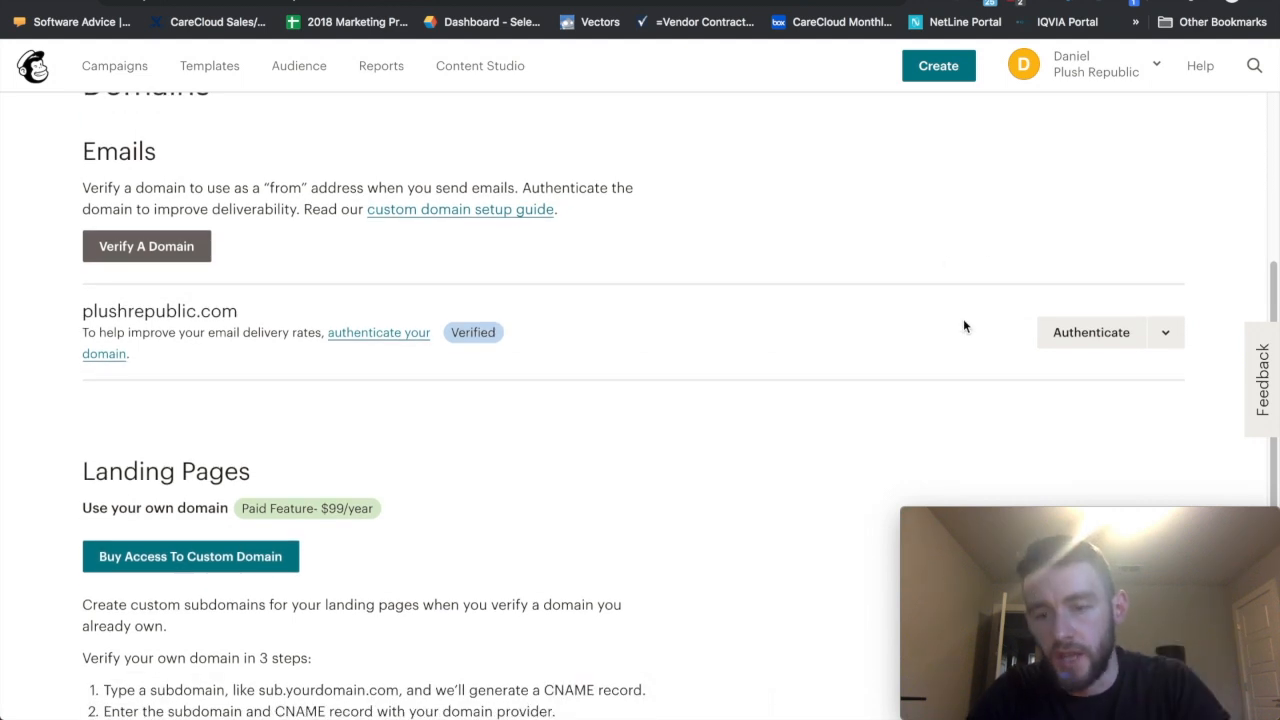
mouse_move(1100, 340)
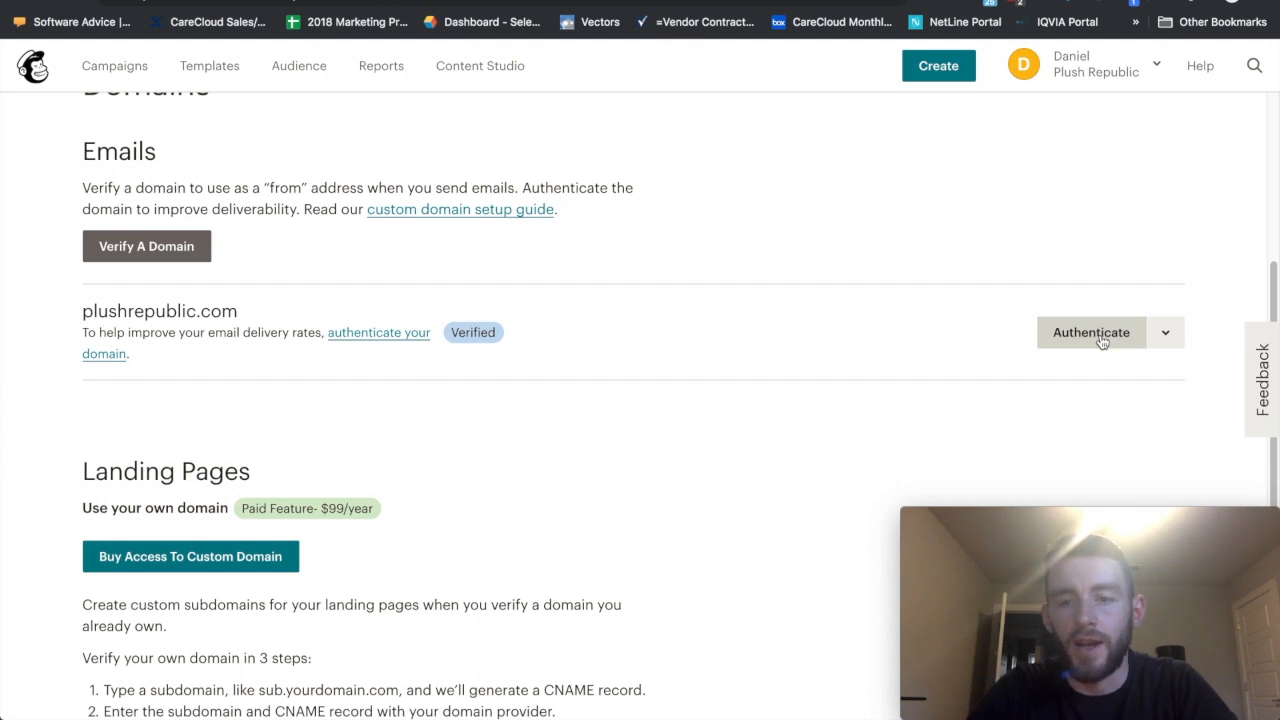
Step: Show the Domain Authentication records for plushrepublic.com via Authenticate
left_click(1092, 332)
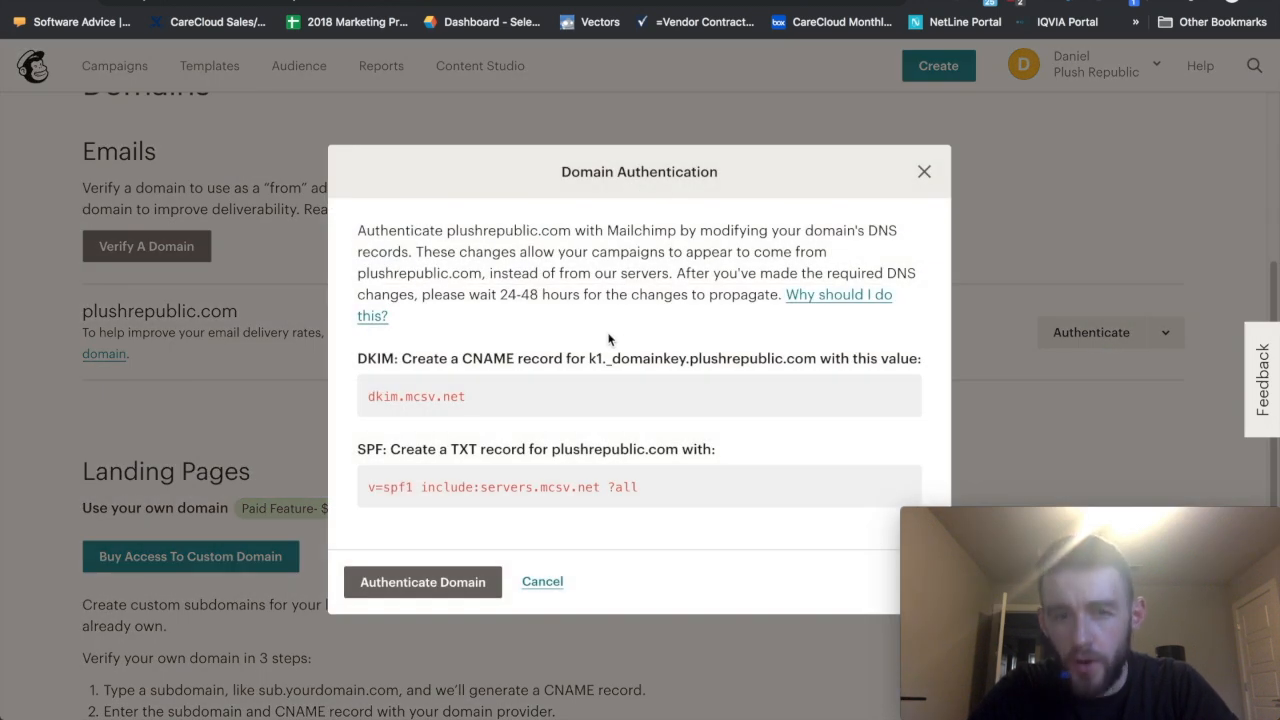
mouse_move(572, 412)
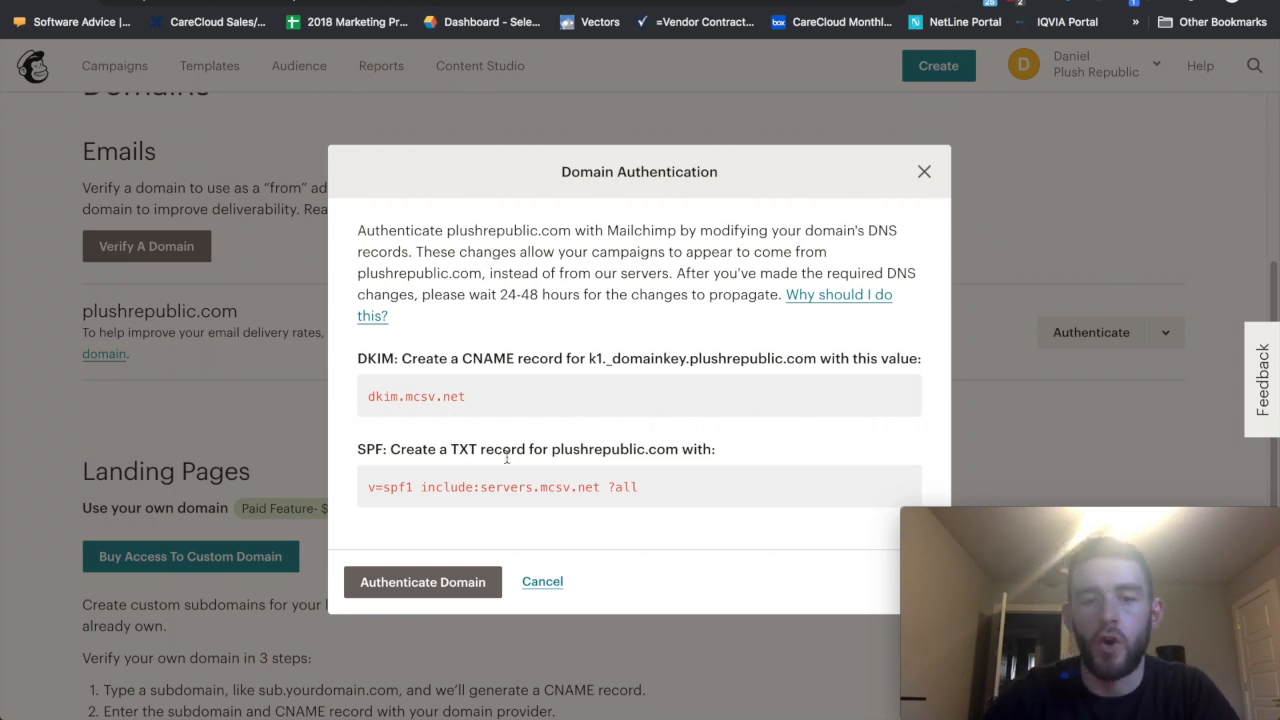
mouse_move(612, 348)
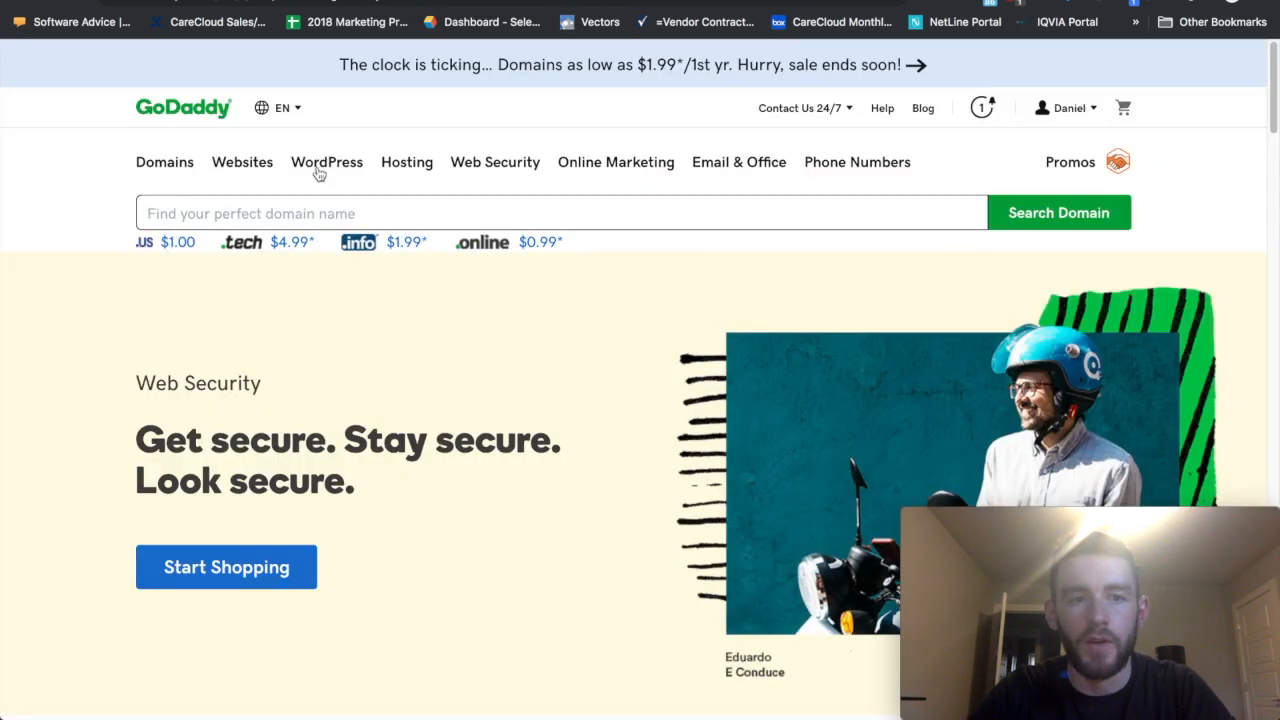
Step: Go to GoDaddy domain management and browse the DNS templates page
left_click(1068, 108)
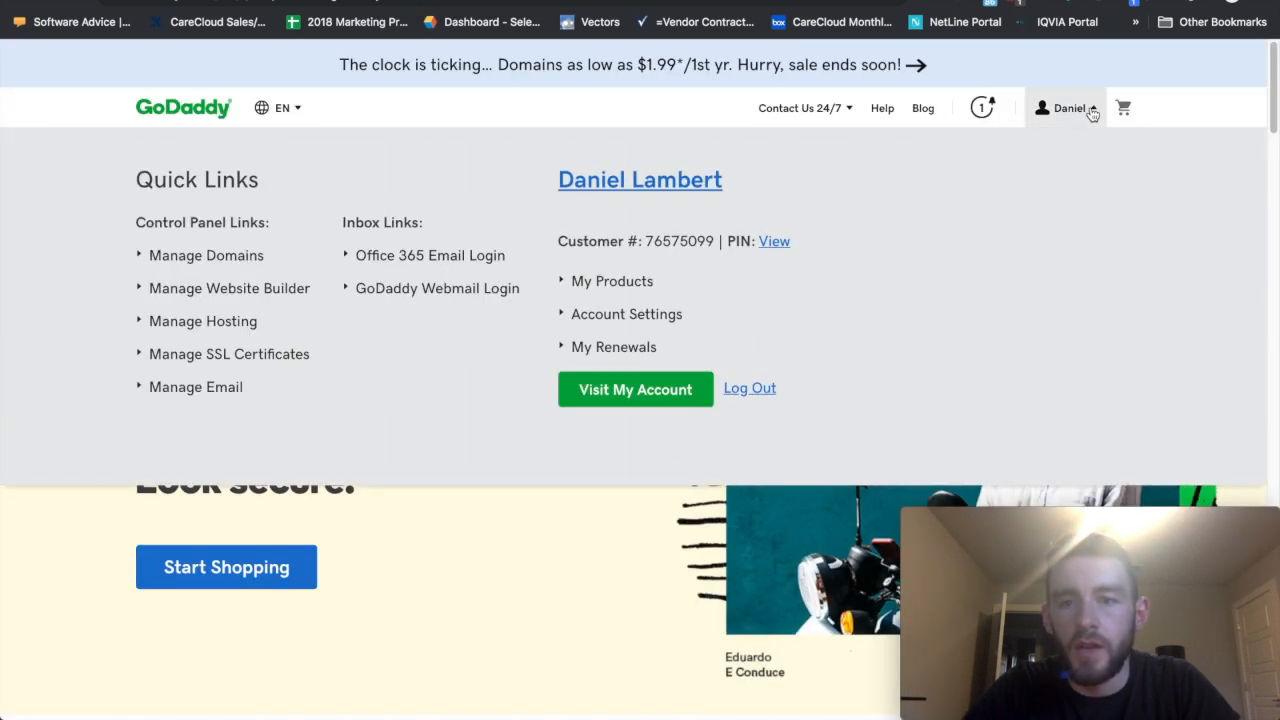
mouse_move(178, 260)
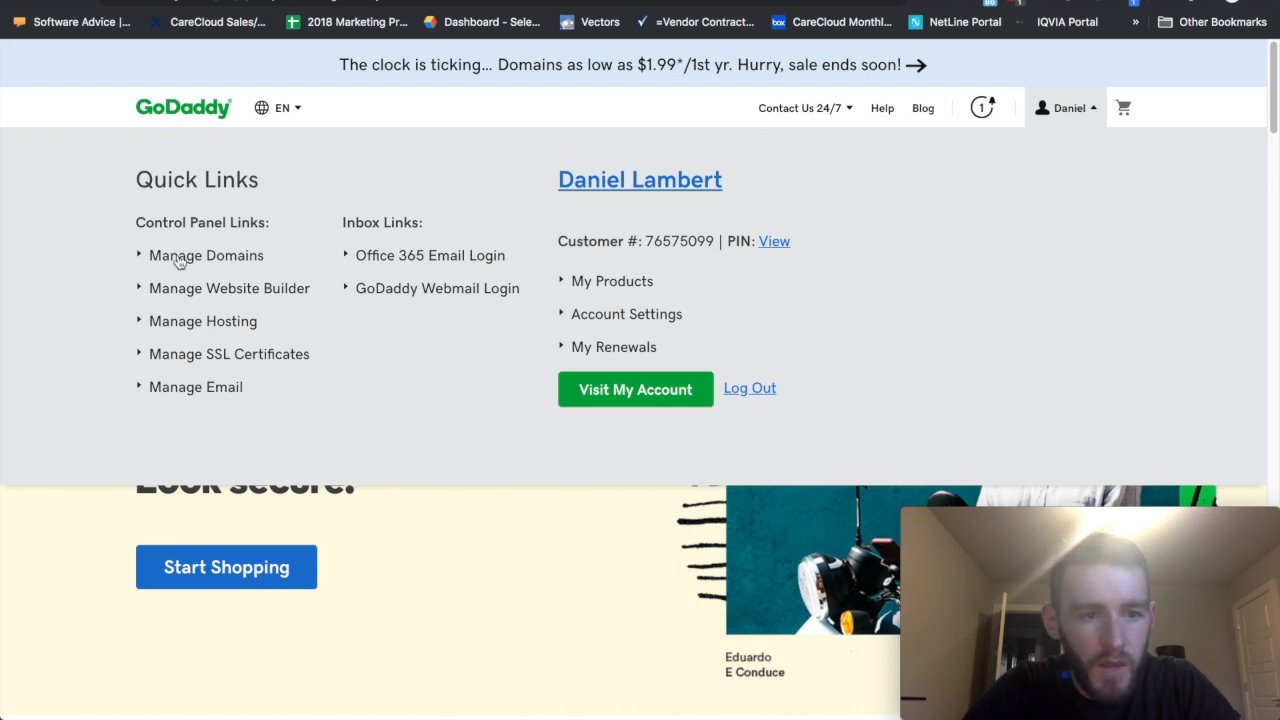
left_click(206, 256)
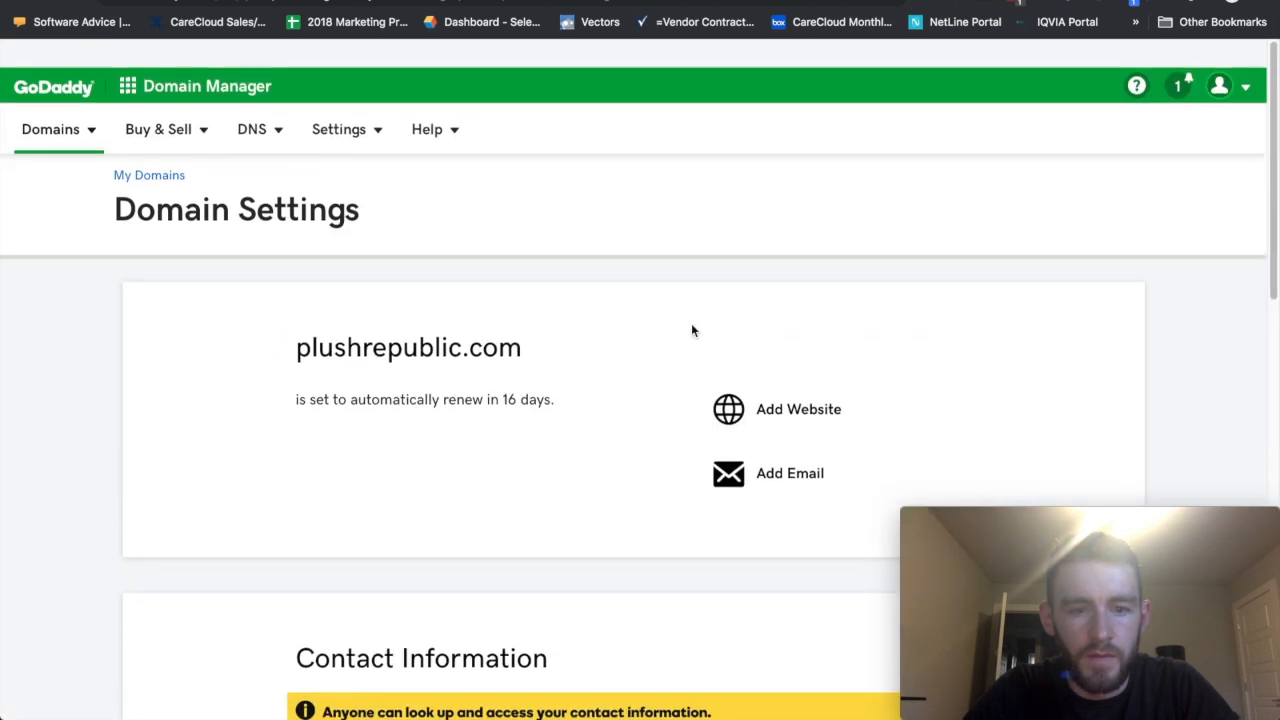
left_click(252, 128)
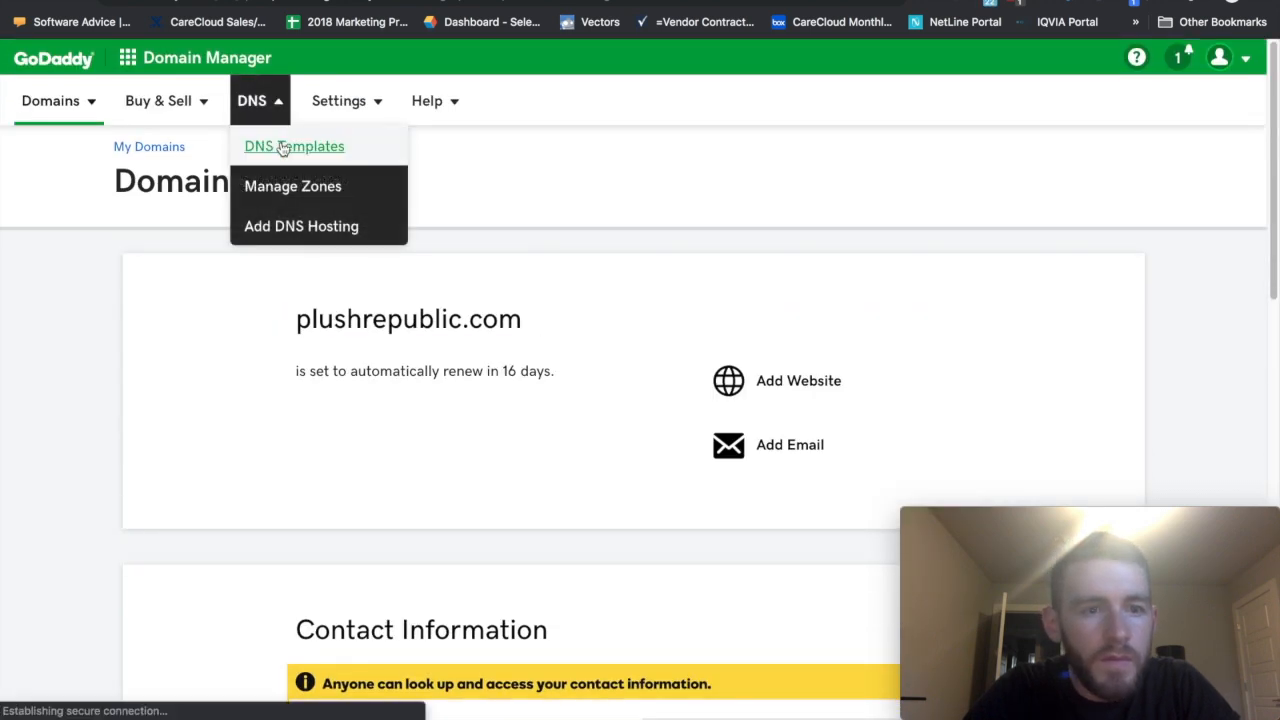
left_click(294, 146)
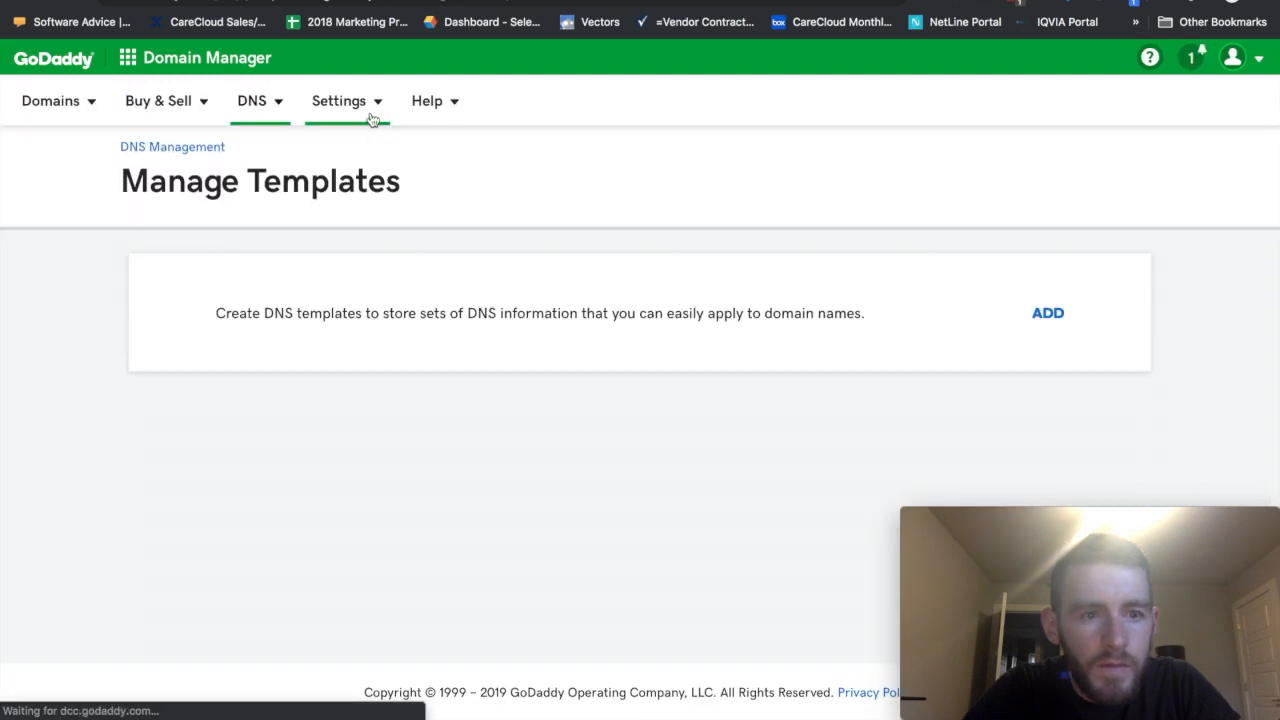
Step: Look through the Settings menu, then show All Domains in the Domain Manager
left_click(340, 100)
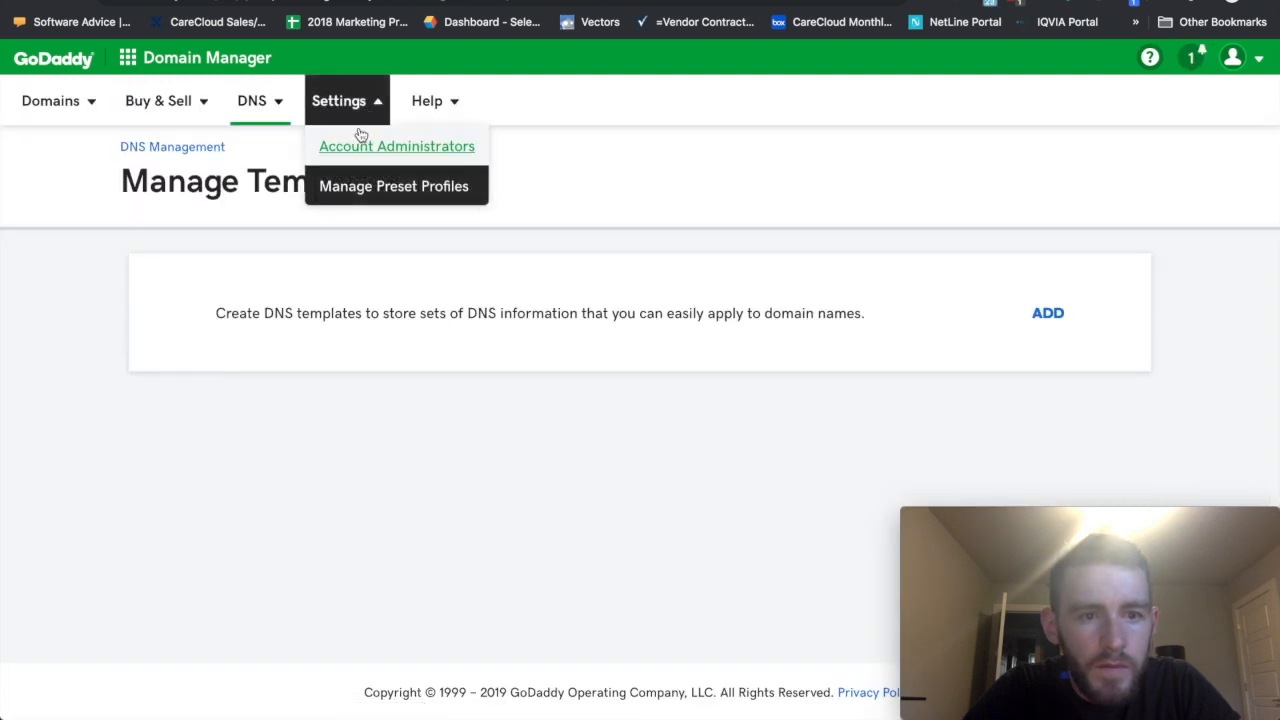
left_click(50, 100)
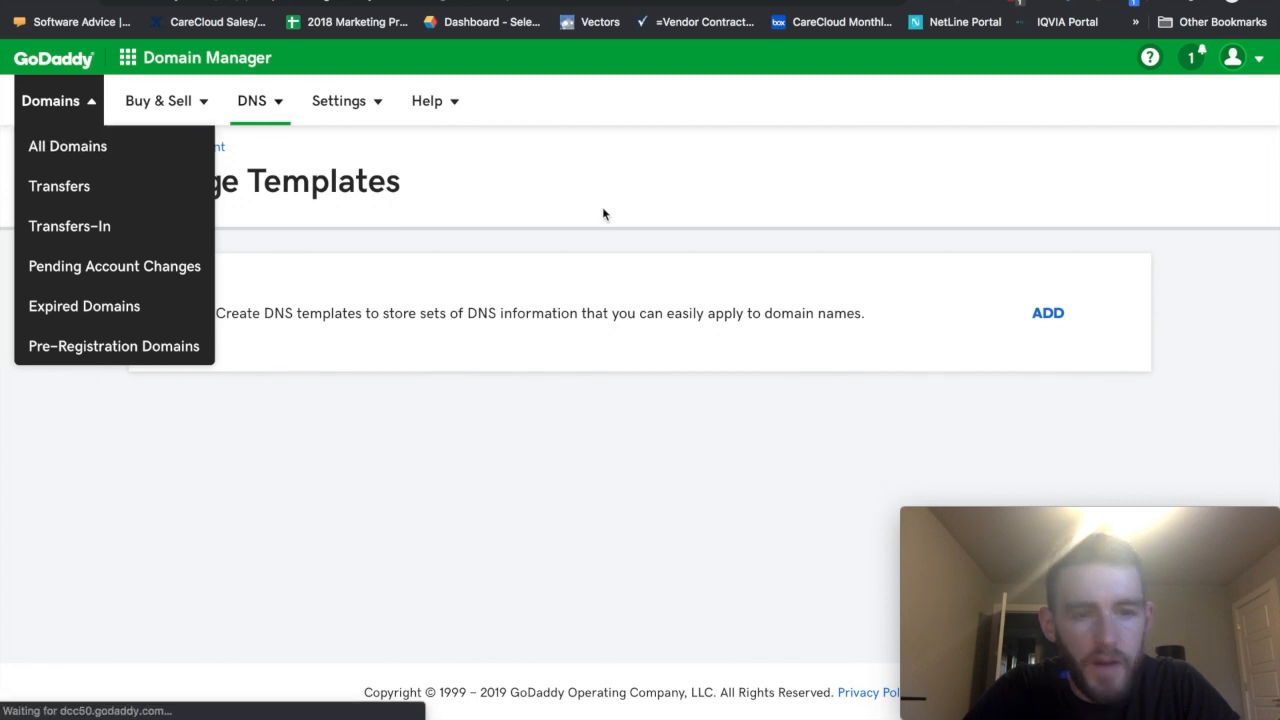
left_click(68, 146)
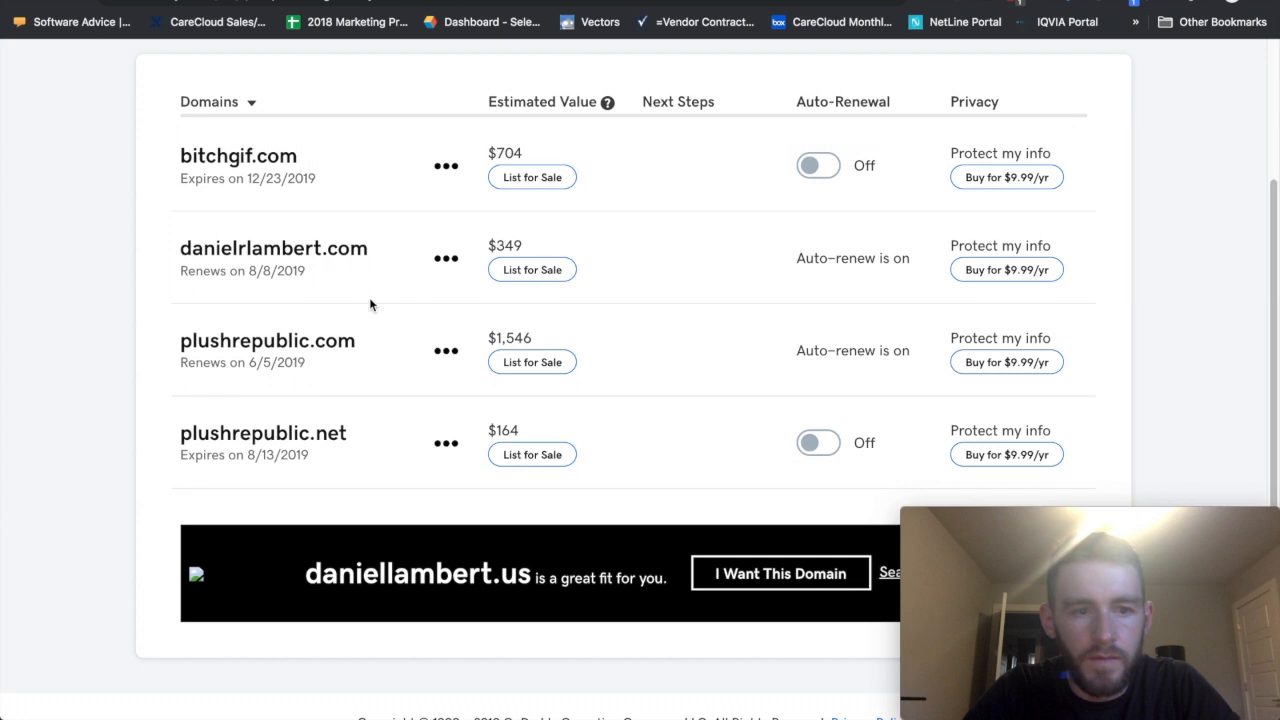
Step: Manage DNS for plushrepublic.com and review its existing A and CNAME records
left_click(444, 350)
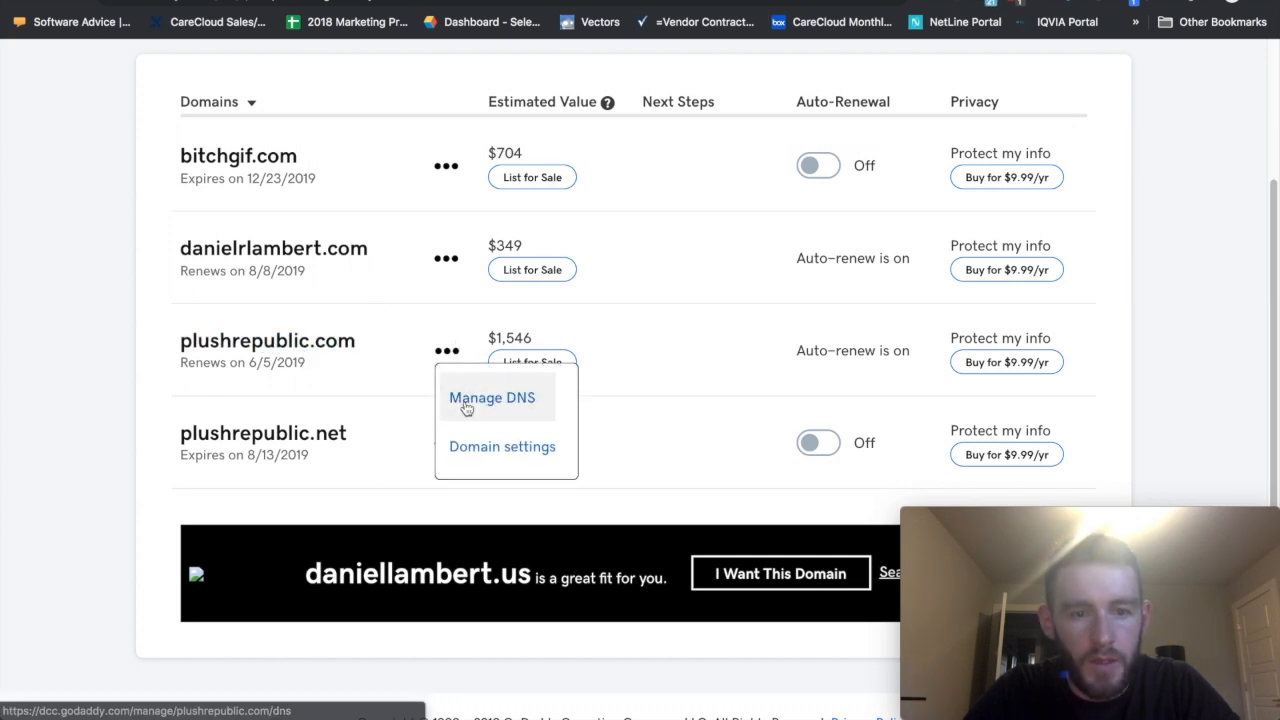
left_click(488, 396)
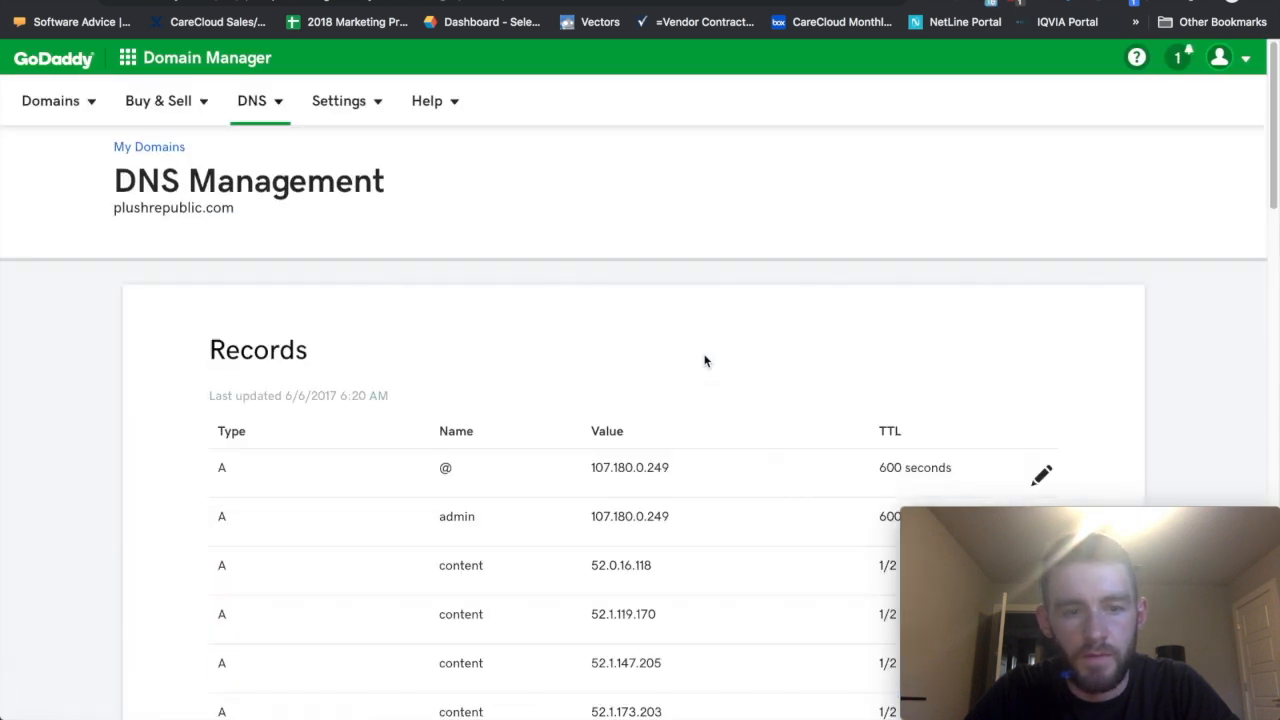
scroll("down", 3)
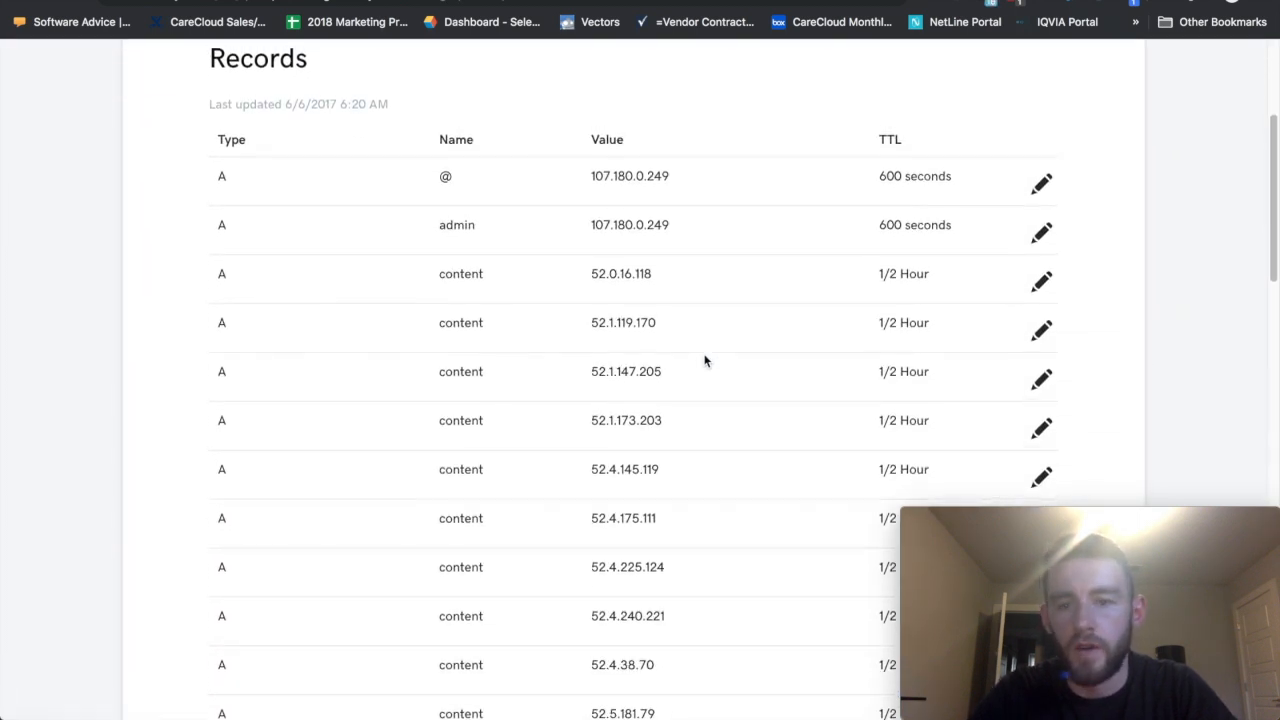
scroll("down", 3)
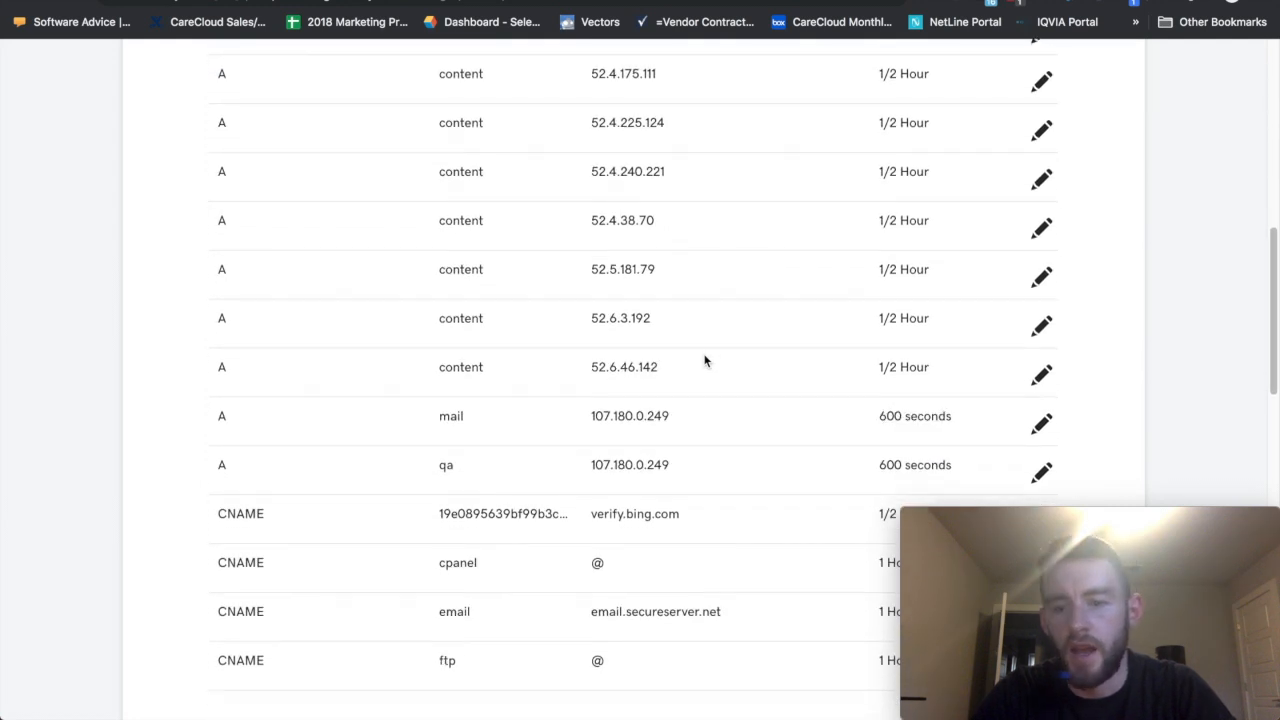
scroll("down", 3)
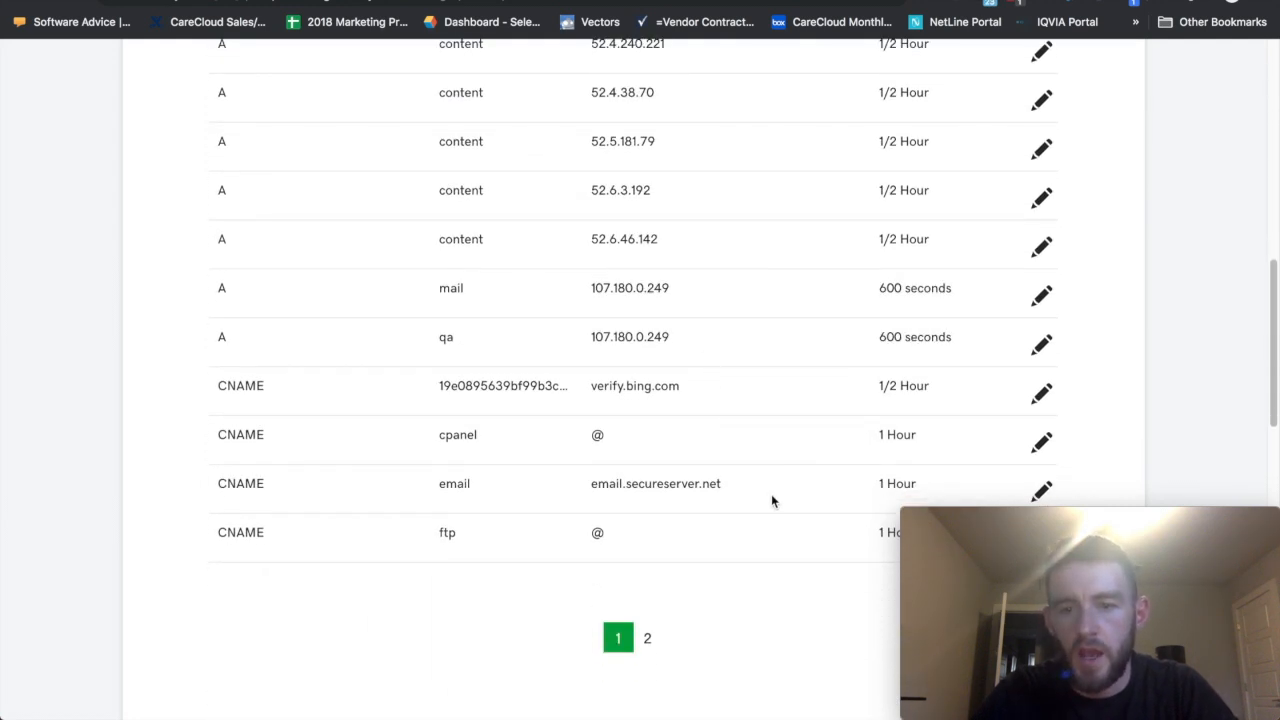
scroll("down", 3)
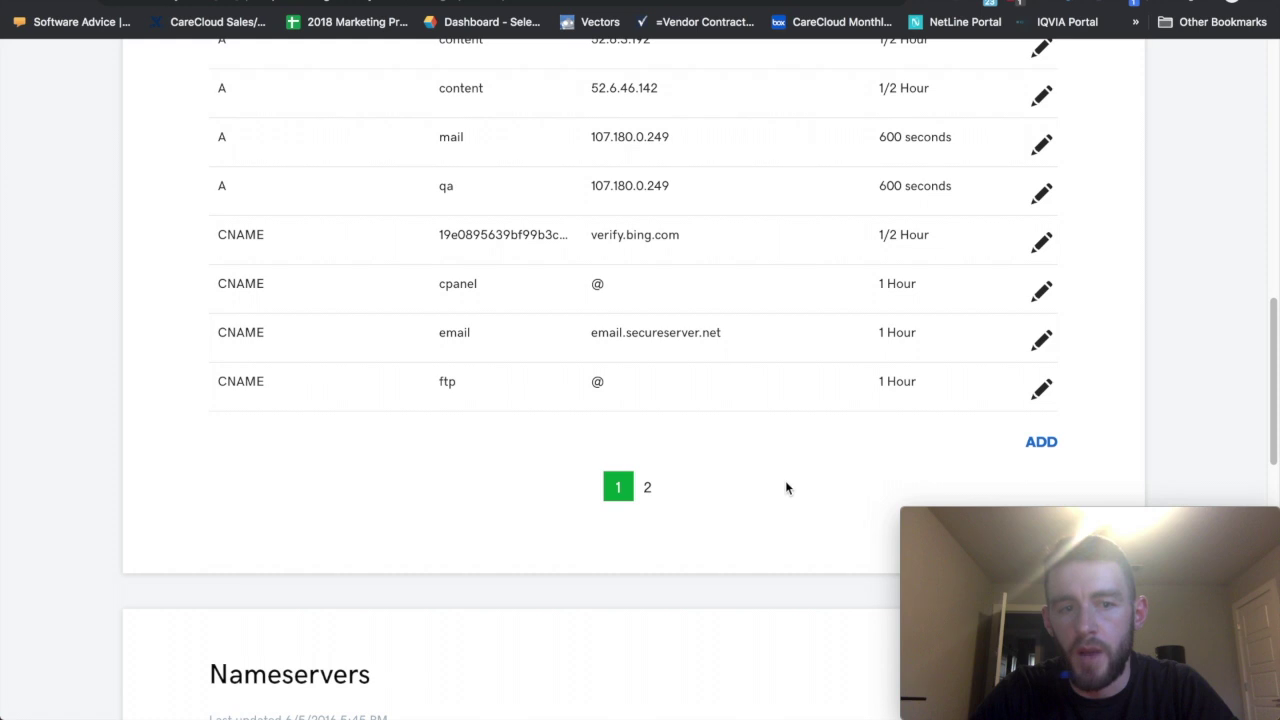
mouse_move(828, 472)
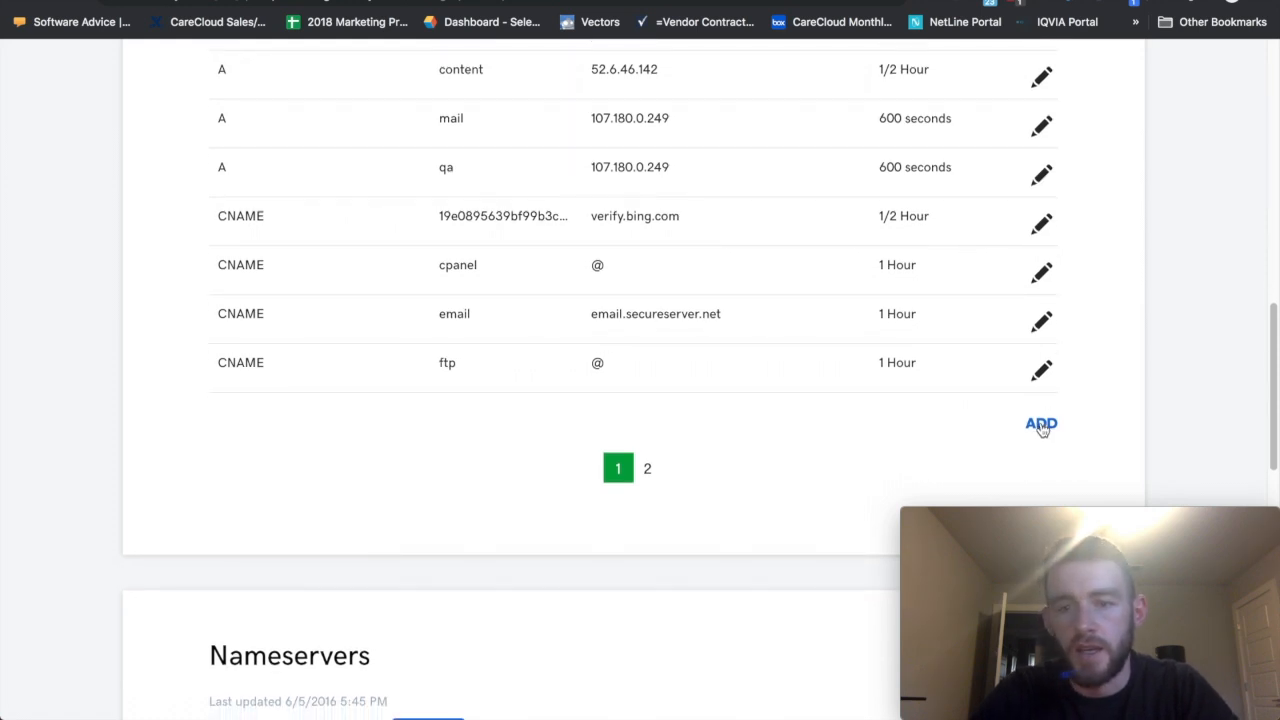
Step: Add a CNAME record for k1._domainkey pointing to dkim.mcsv.net with 1-hour TTL
left_click(1040, 424)
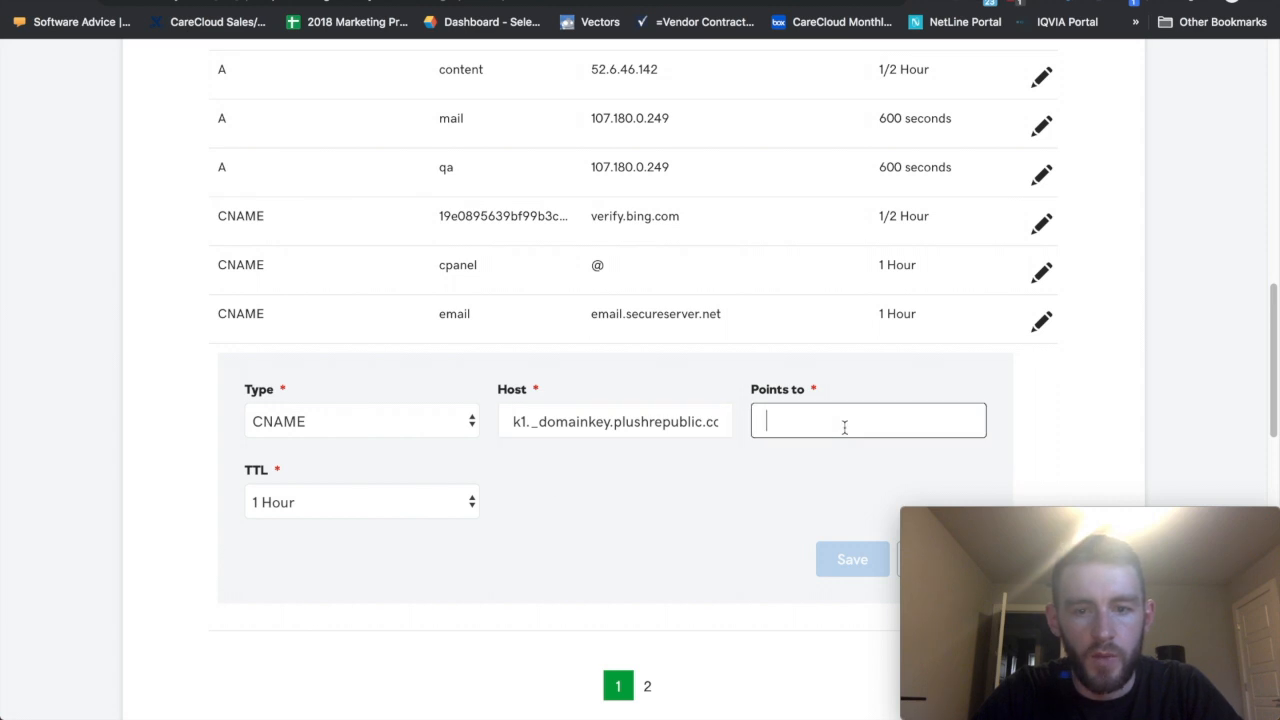
type("dkim.mcsv.net")
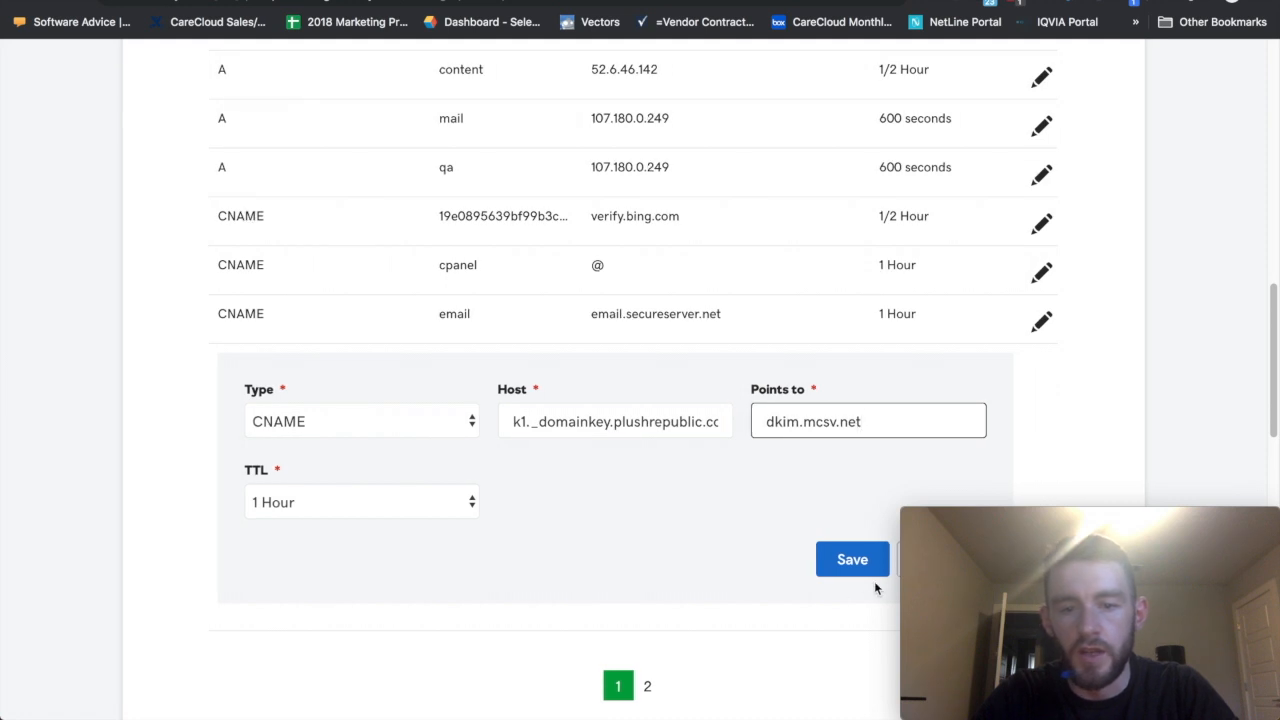
mouse_move(900, 568)
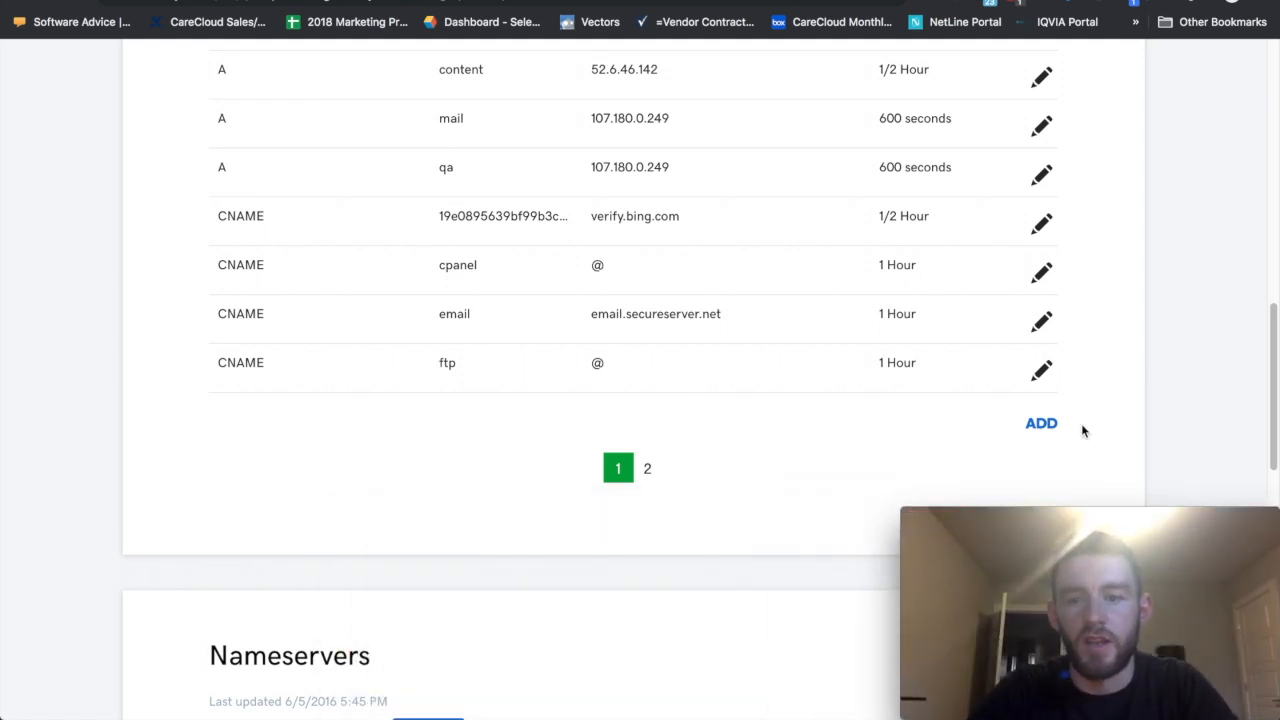
Step: Add a TXT record on host @ holding the SPF value with servers.mcsv.net
left_click(1040, 424)
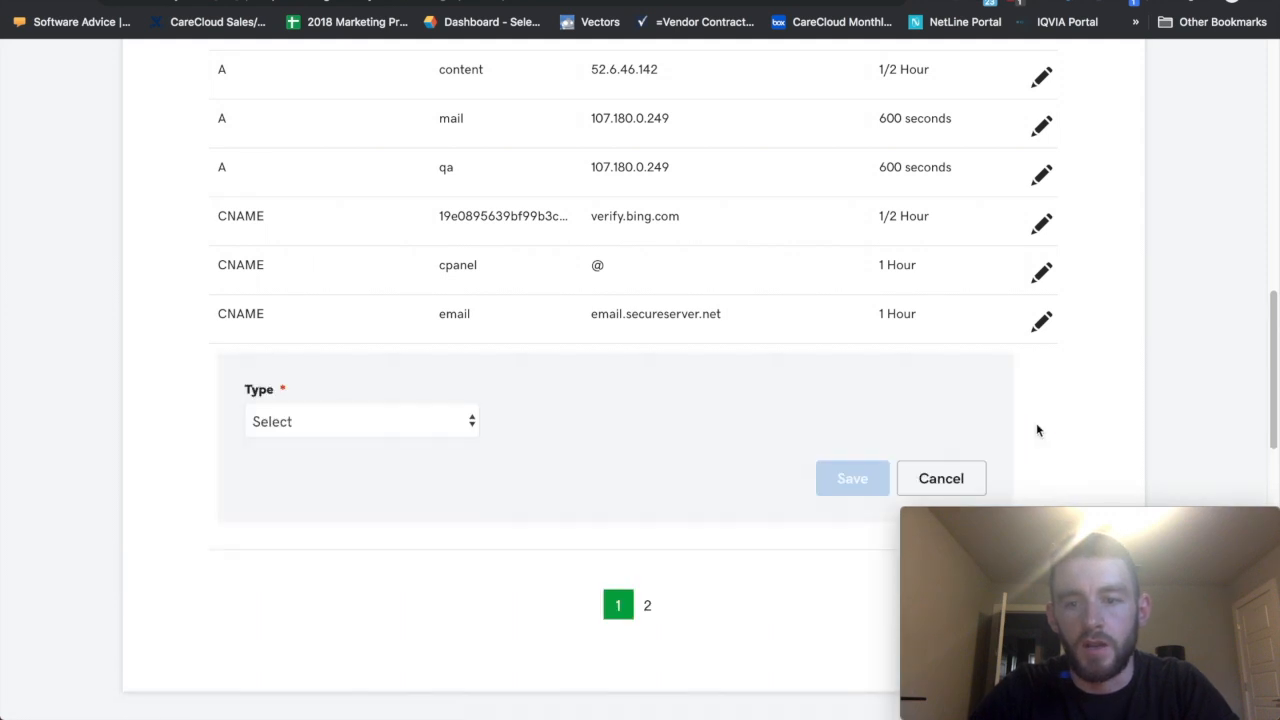
left_click(360, 420)
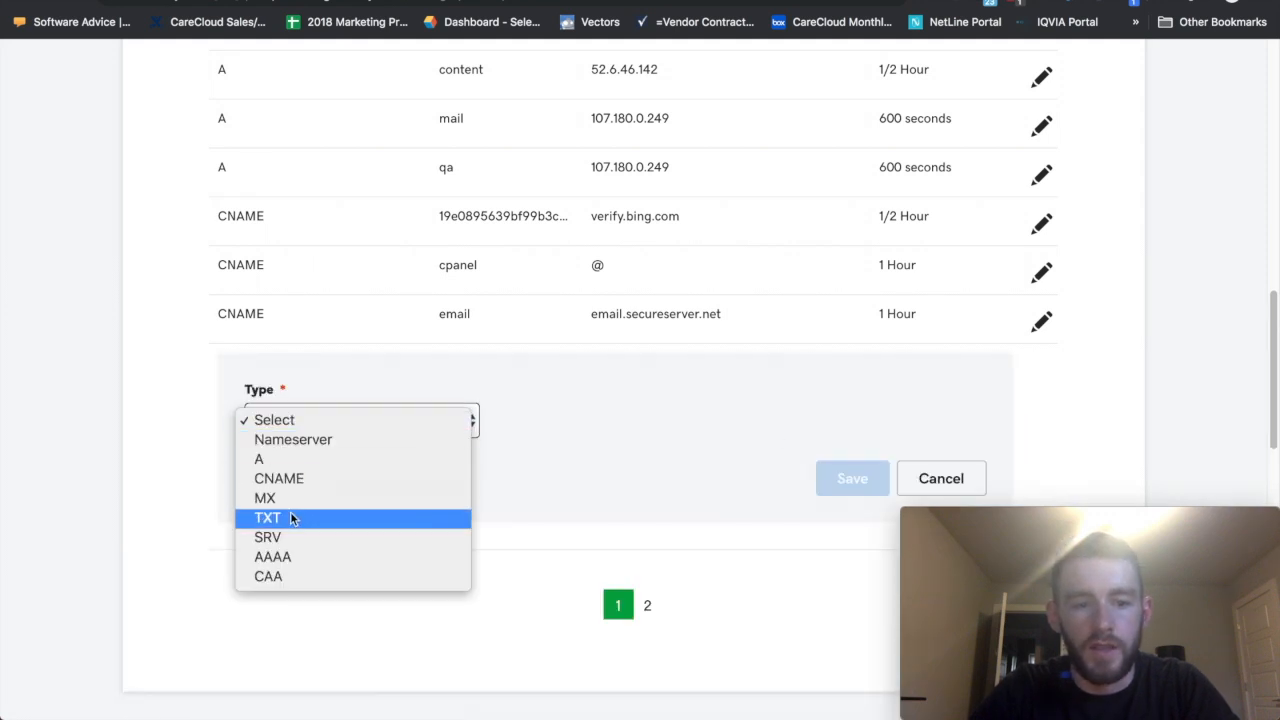
left_click(268, 518)
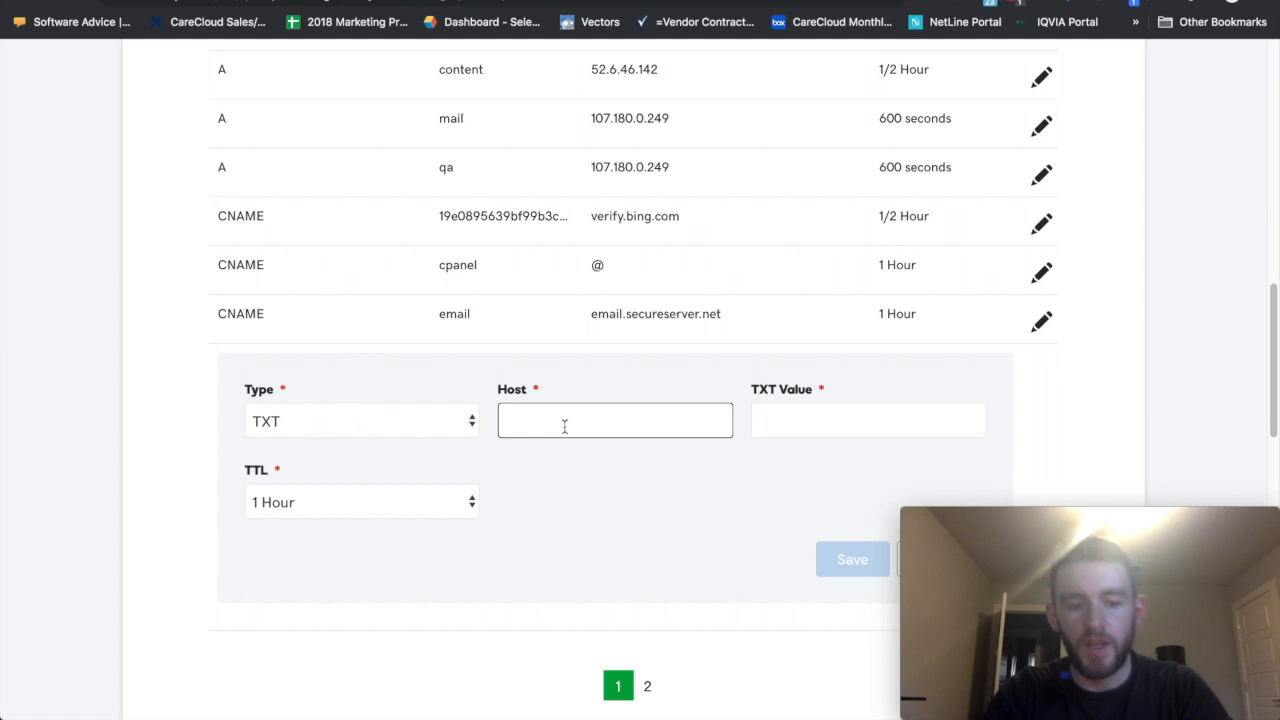
type("@")
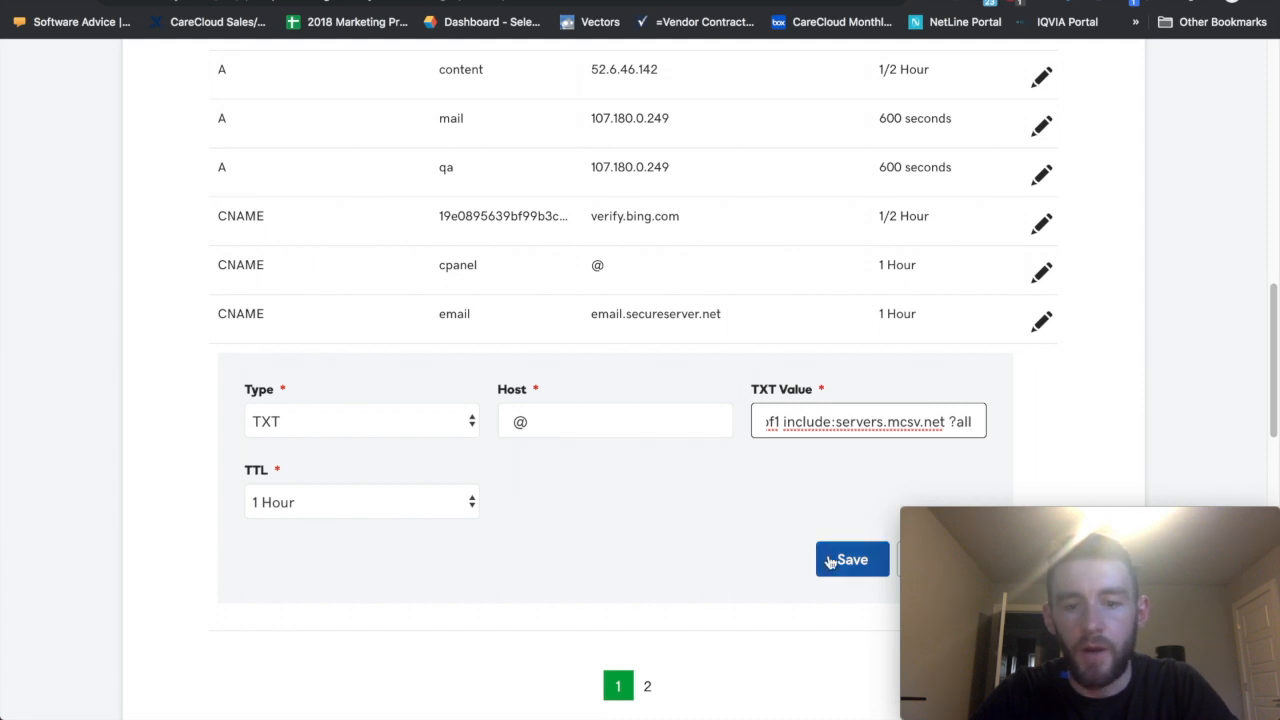
mouse_move(768, 50)
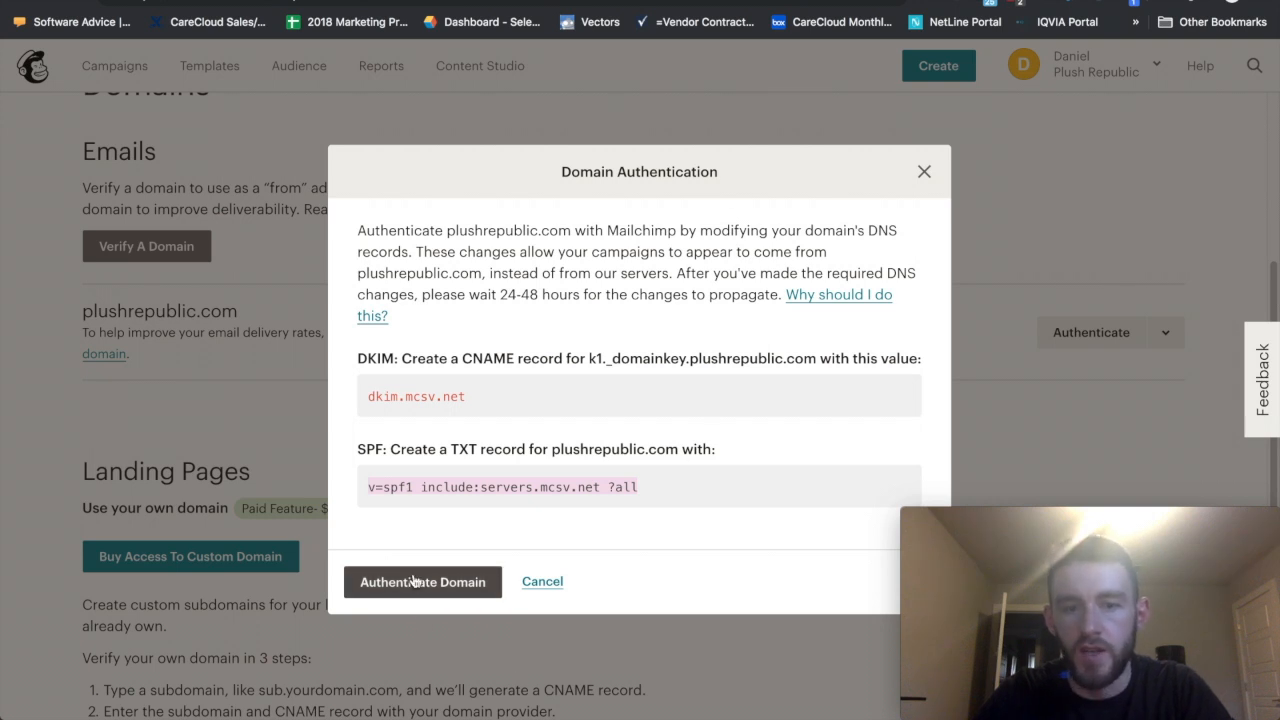
mouse_move(516, 316)
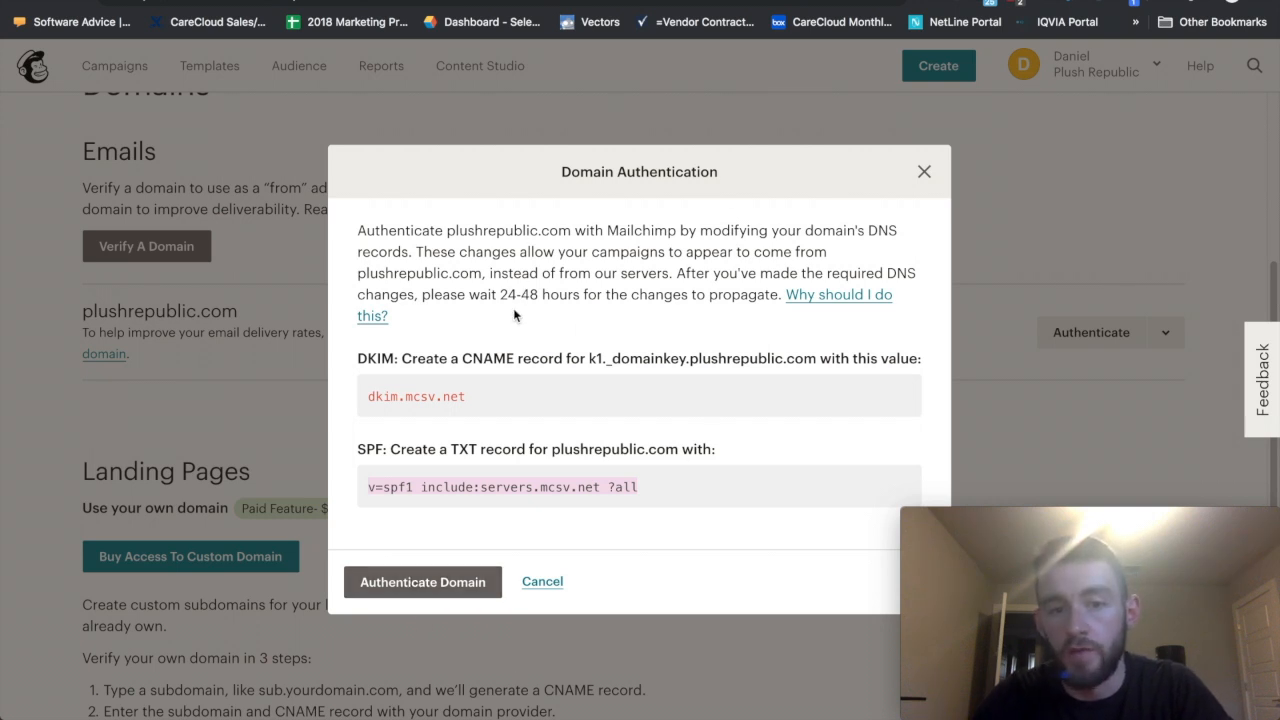